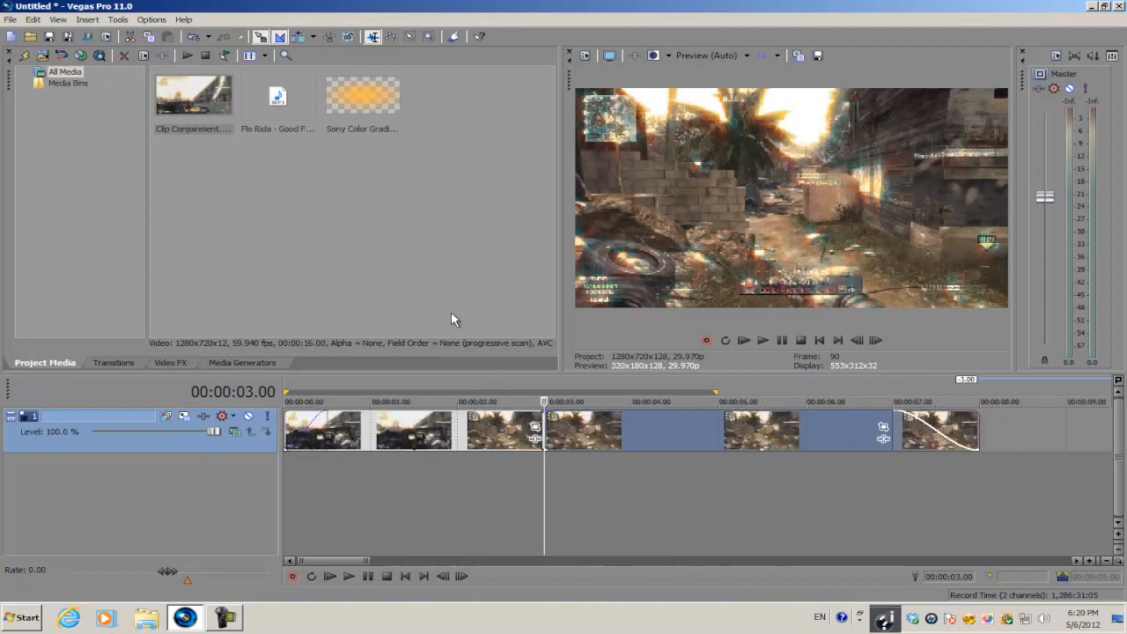
mouse_move(524, 430)
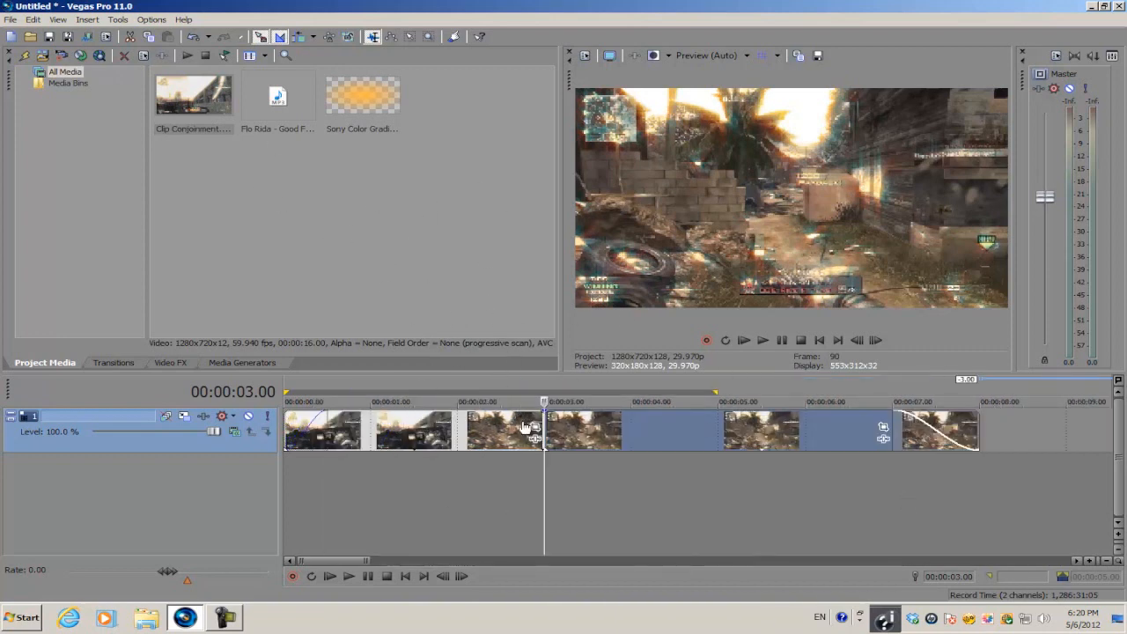
mouse_move(612, 241)
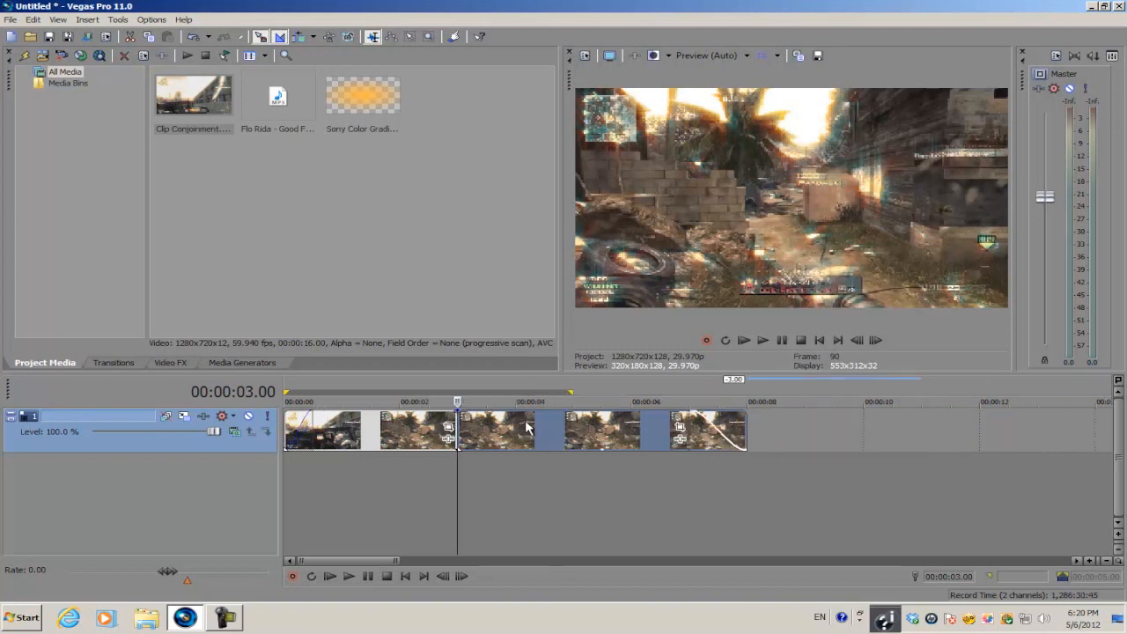
mouse_move(819, 155)
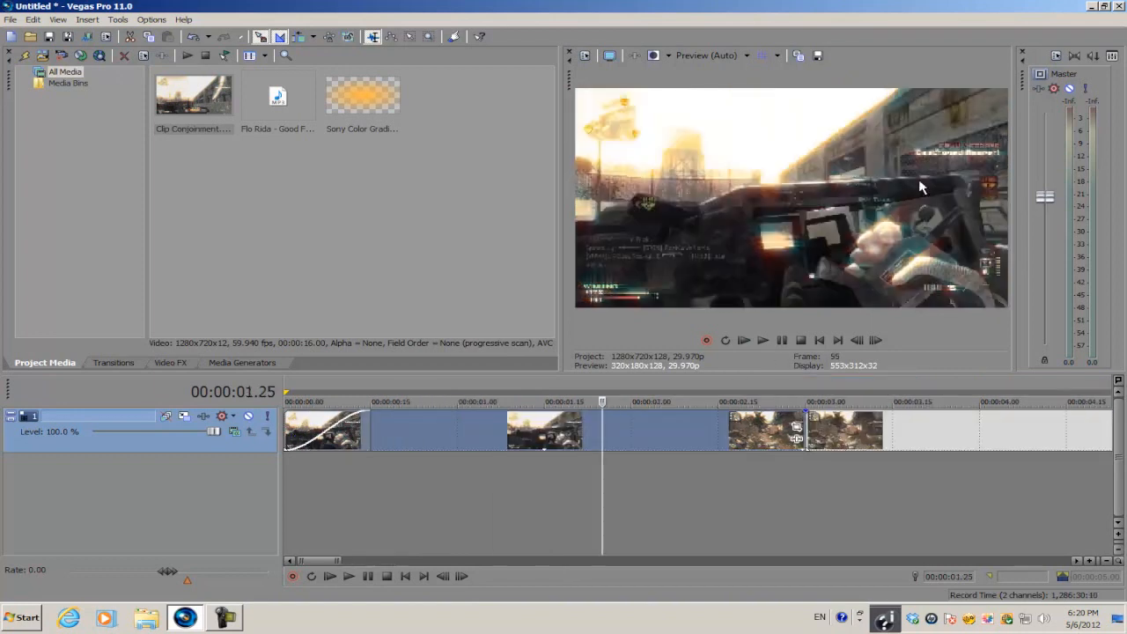
mouse_move(778, 134)
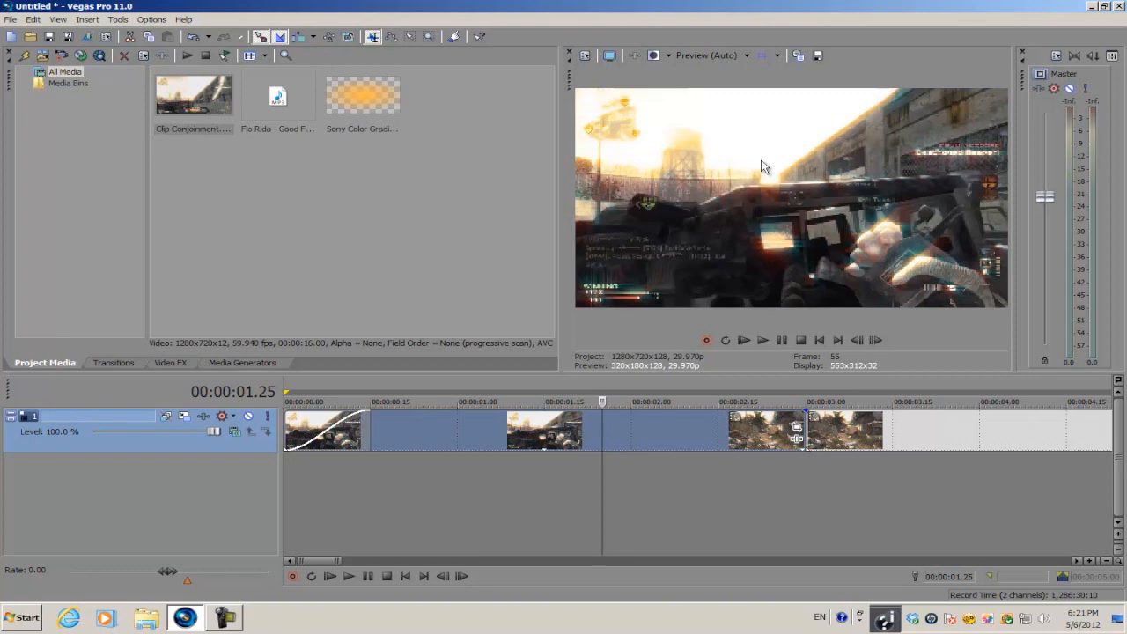
mouse_move(768, 155)
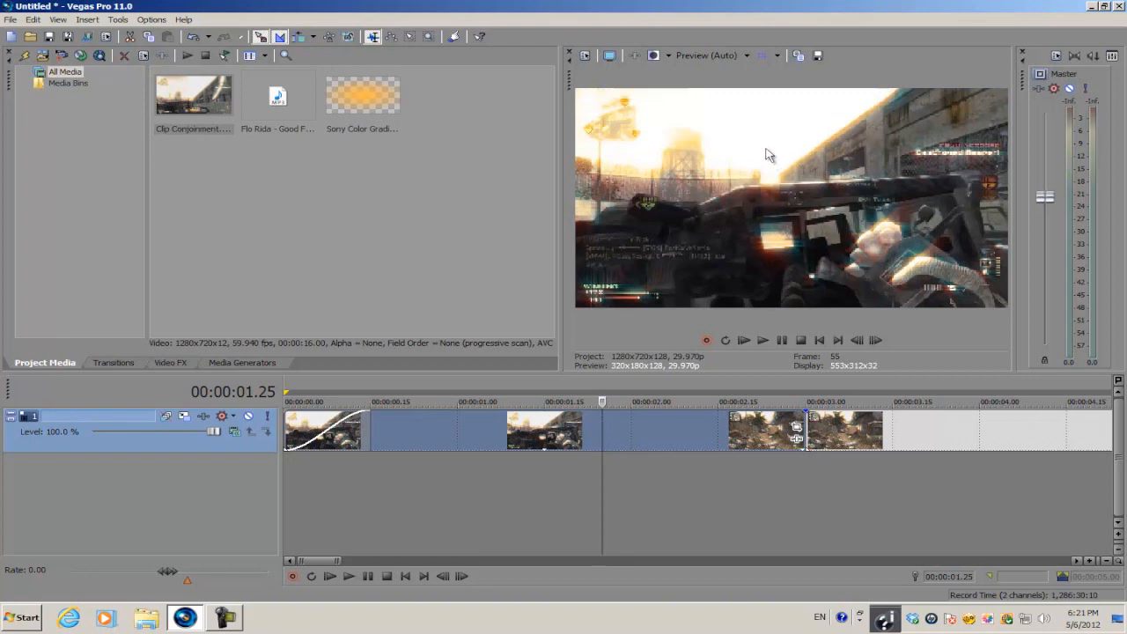
mouse_move(695, 131)
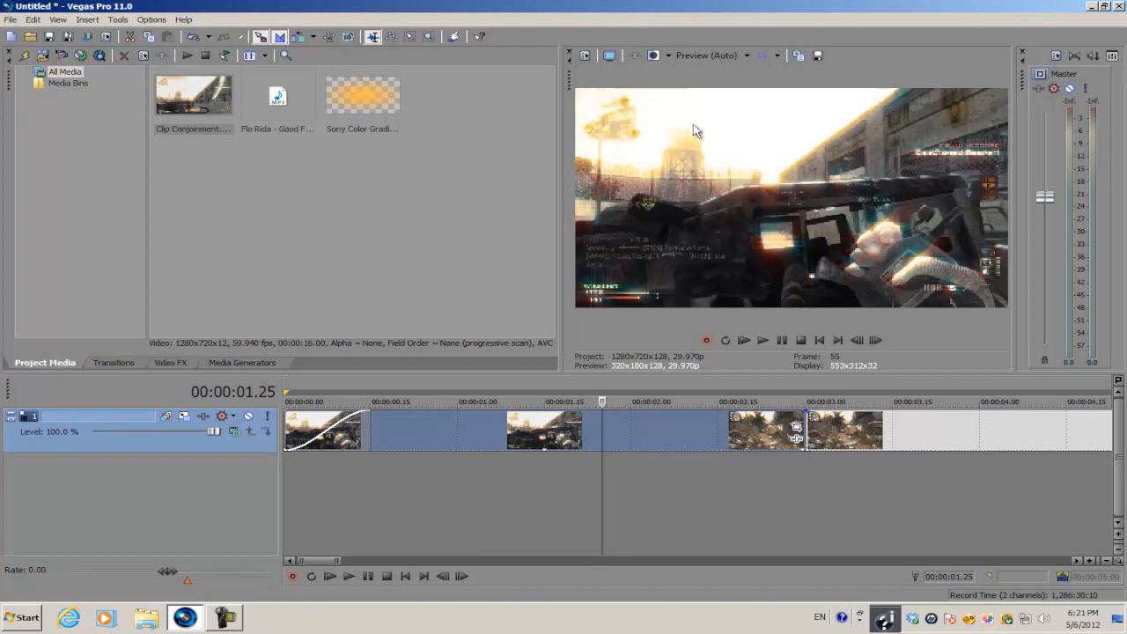
mouse_move(718, 164)
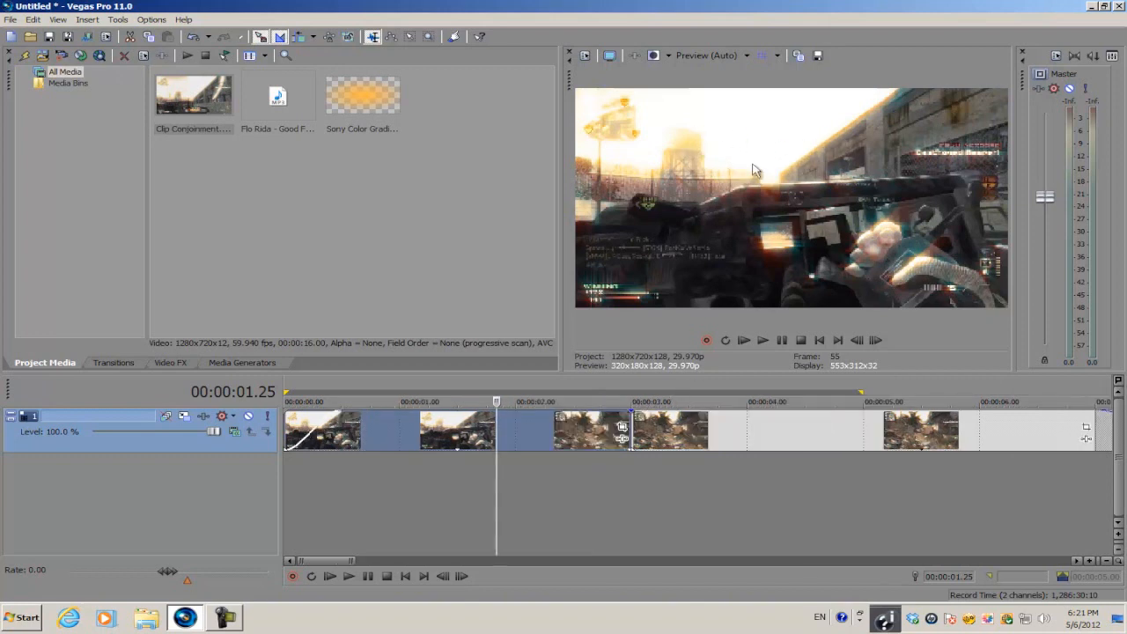
mouse_move(736, 155)
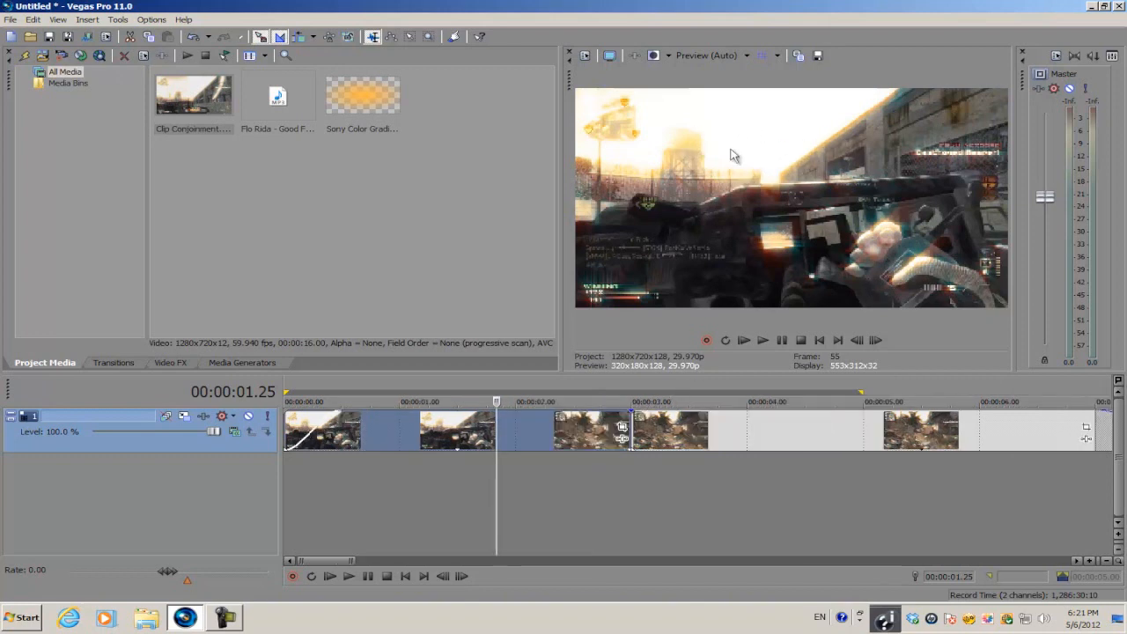
mouse_move(683, 187)
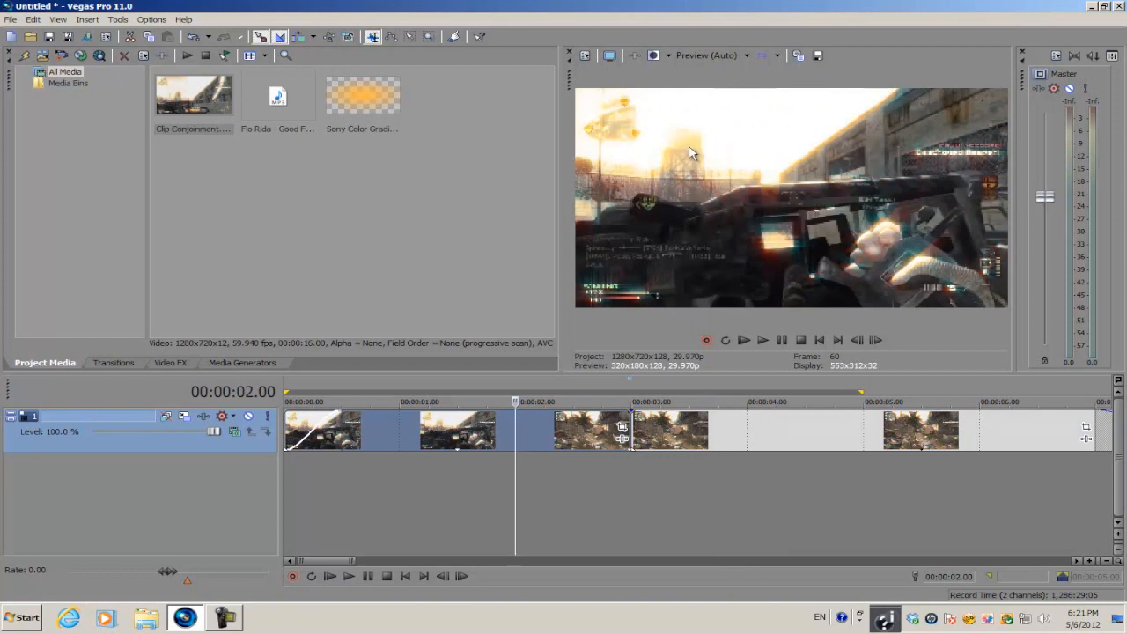
mouse_move(712, 180)
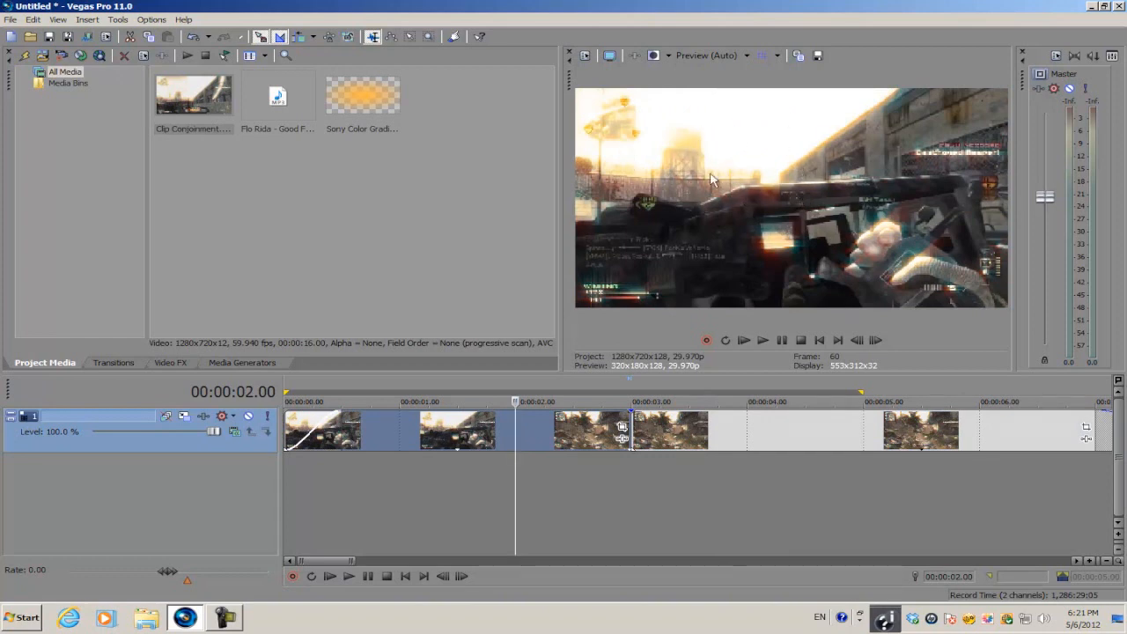
mouse_move(922, 102)
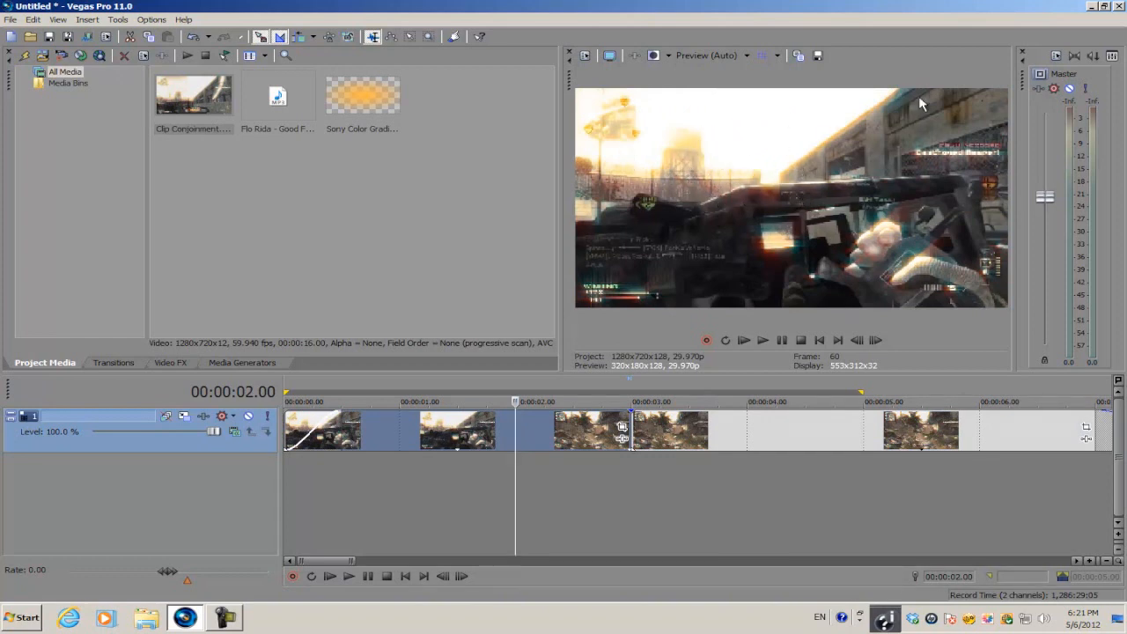
mouse_move(662, 136)
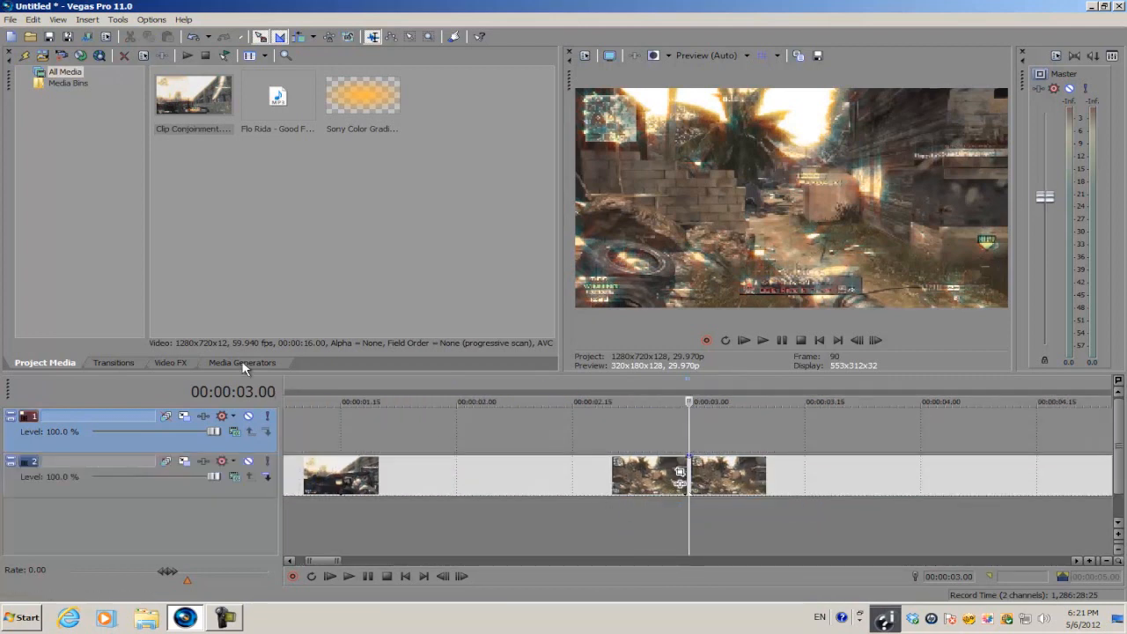
Browse the Media Generators and pick the Color Gradient's Elliptical White to Black preset
click(243, 362)
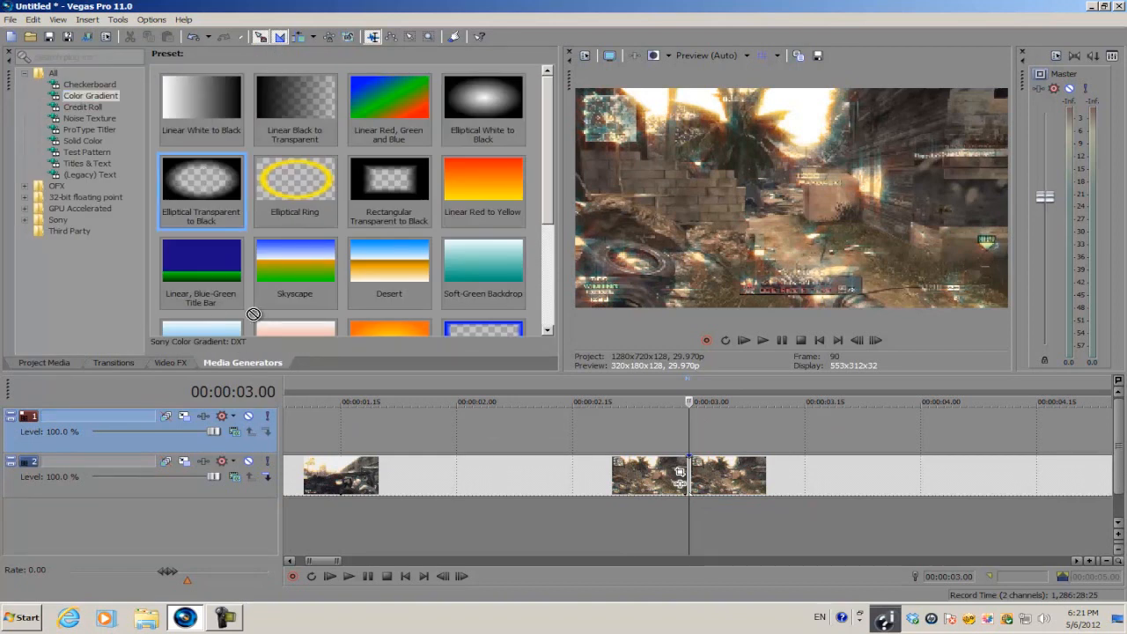
mouse_move(468, 109)
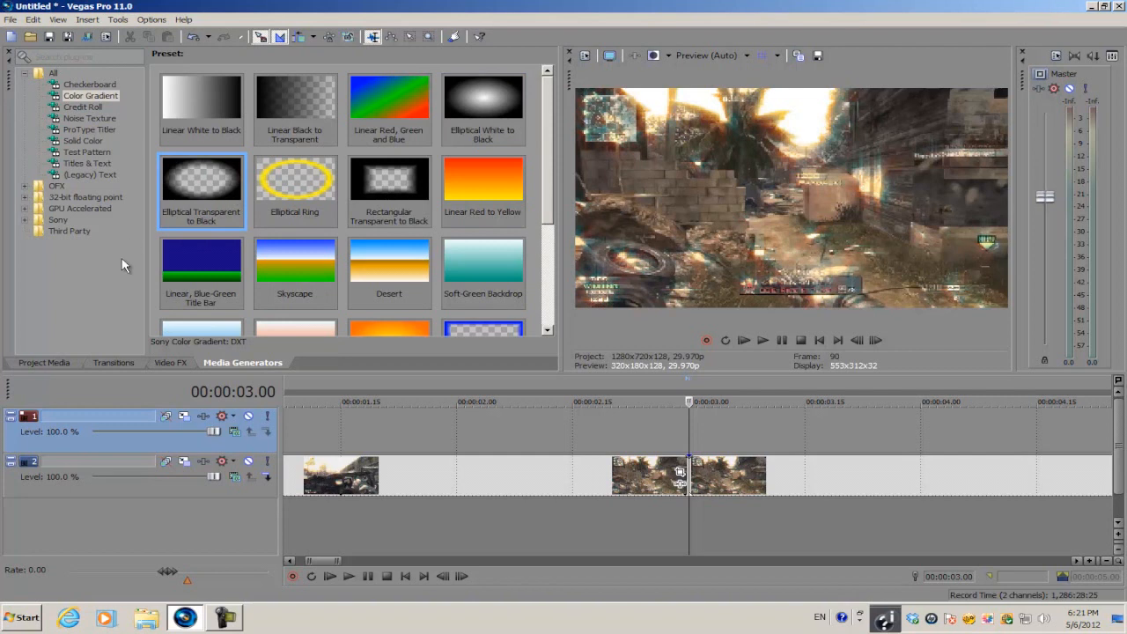
click(482, 100)
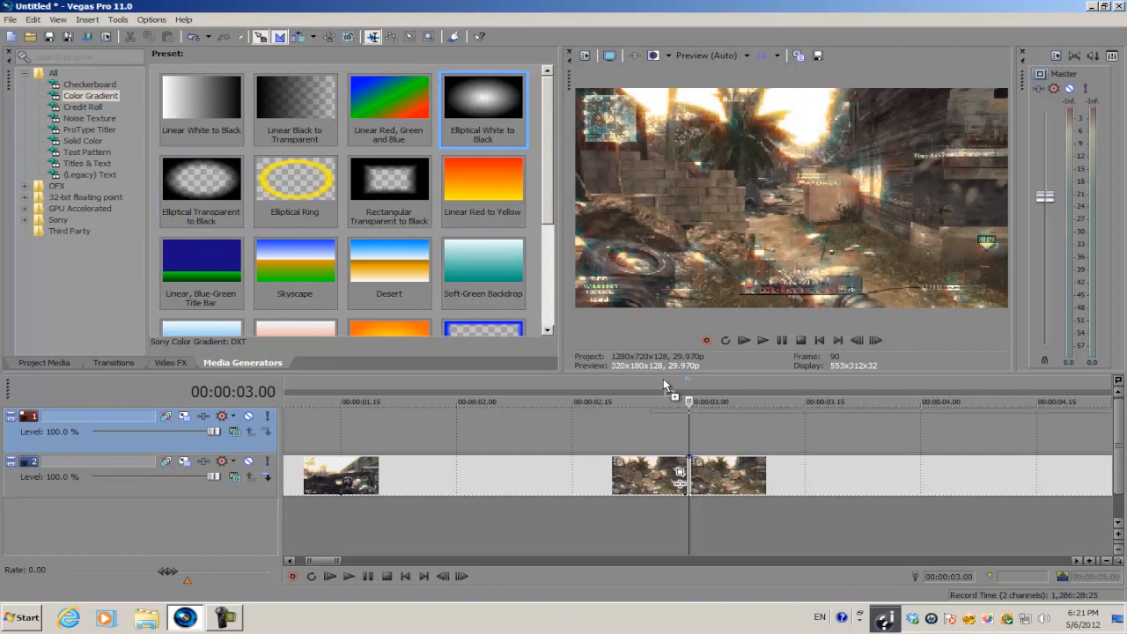
mouse_move(585, 437)
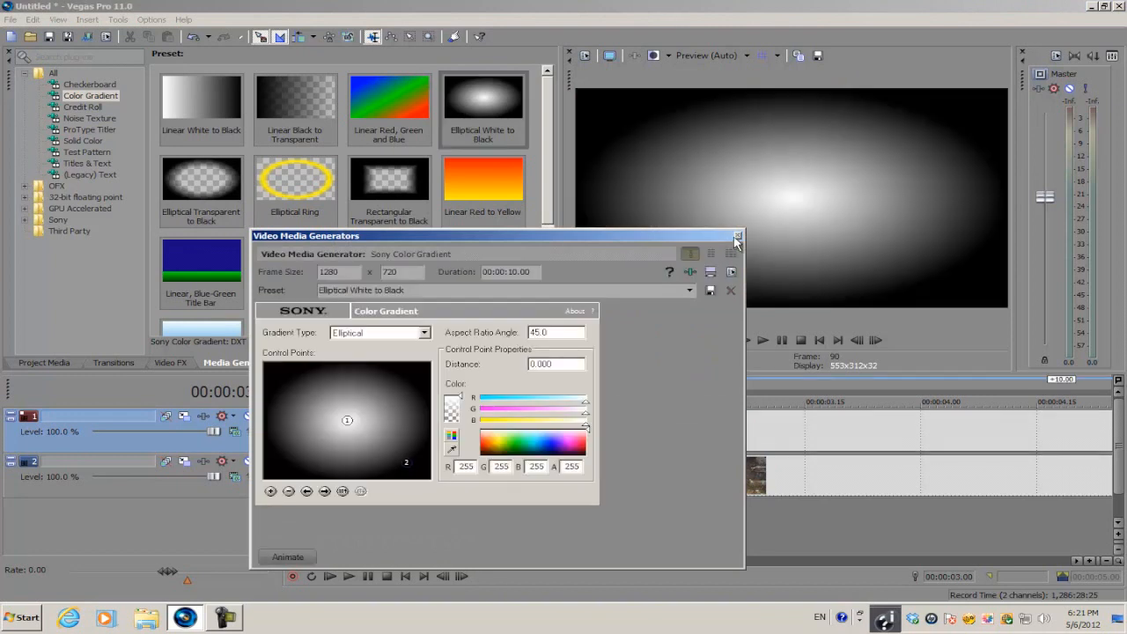
Accept the default gradient settings so the elliptical white-to-black clip sits on the top track
click(738, 236)
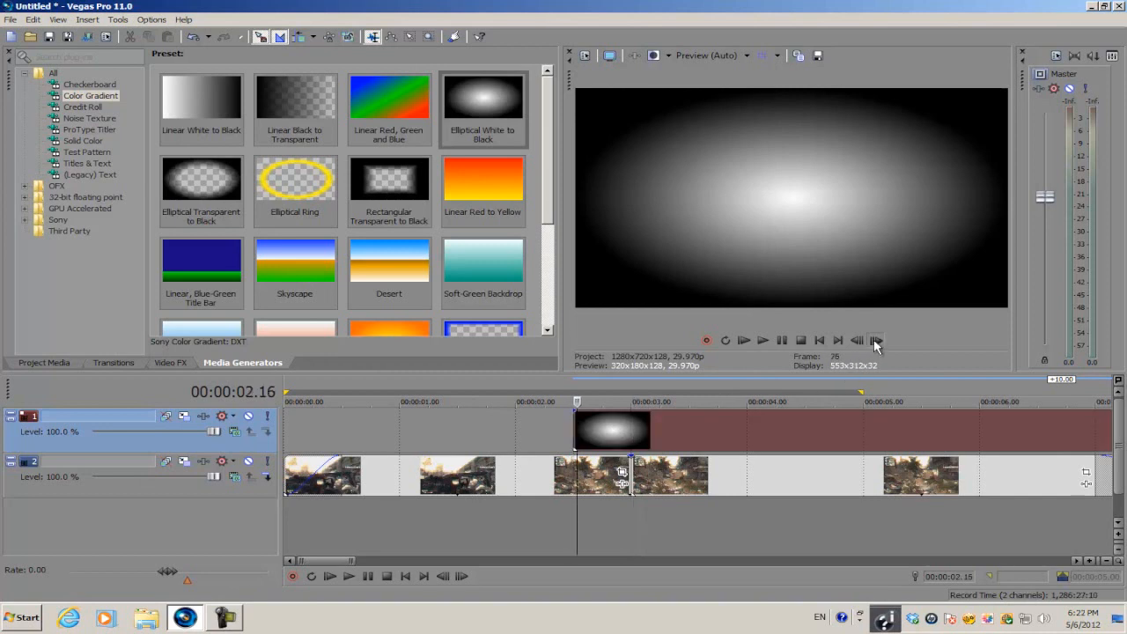
click(877, 342)
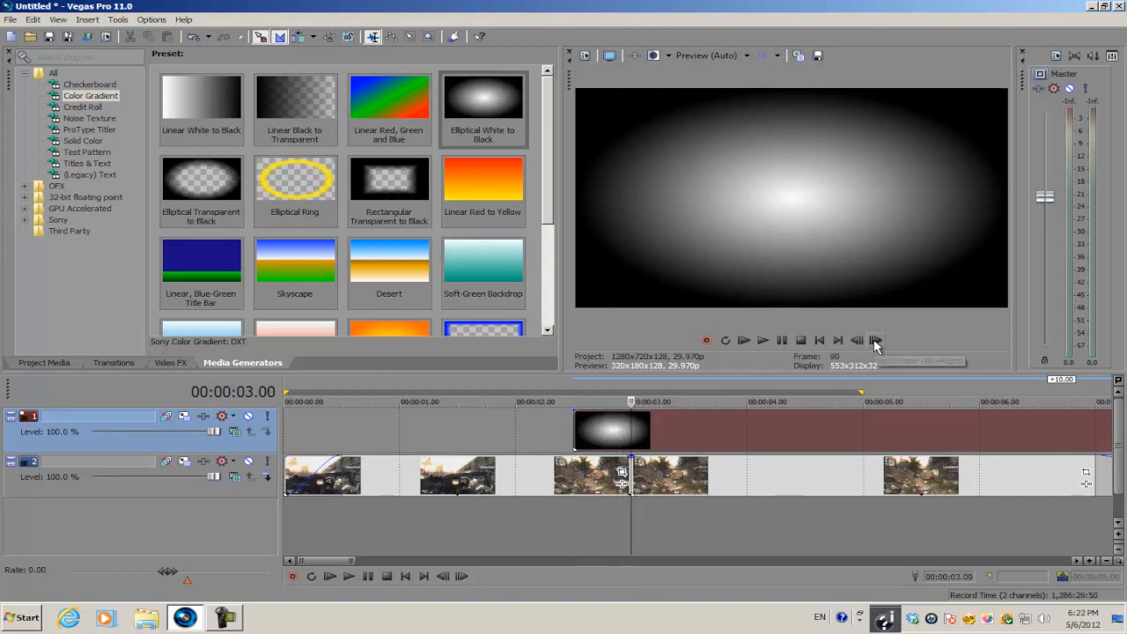
mouse_move(877, 341)
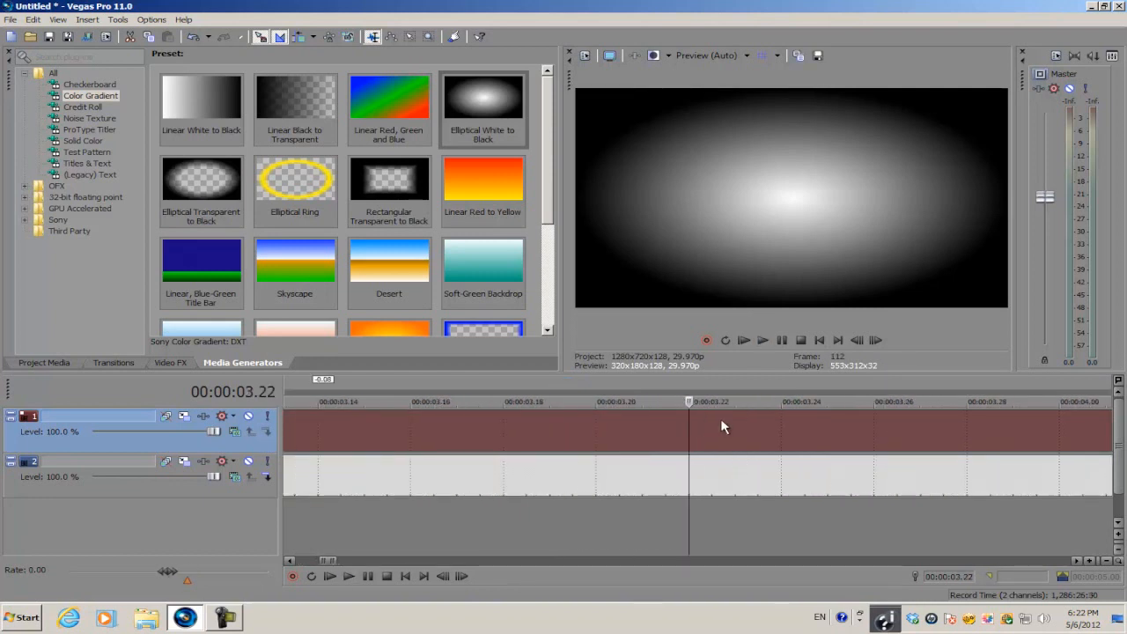
mouse_move(827, 428)
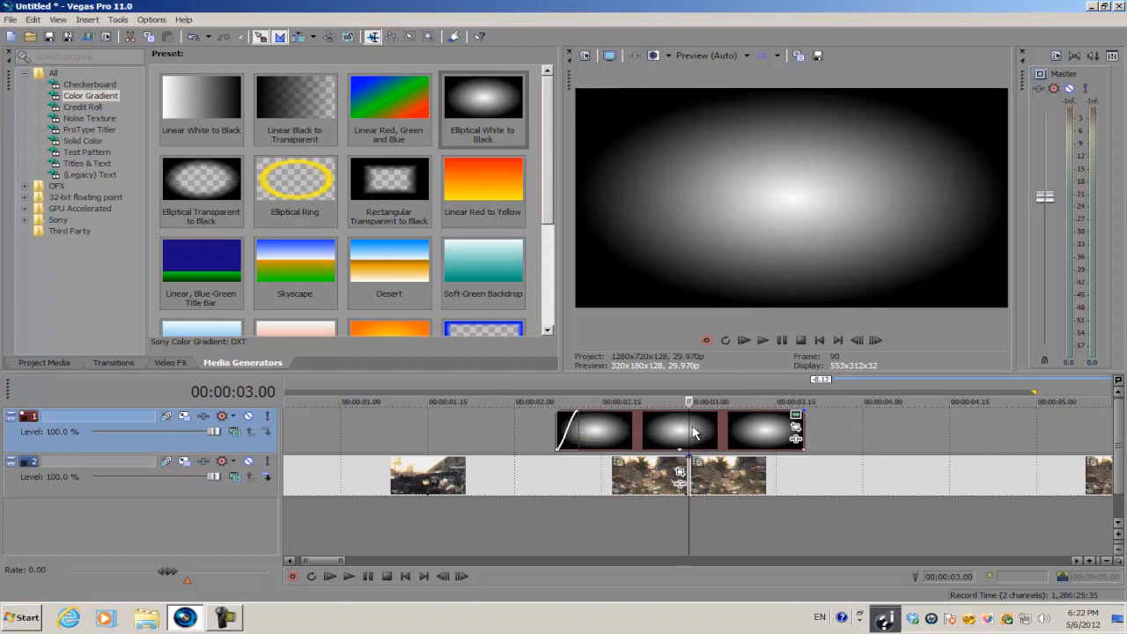
mouse_move(722, 432)
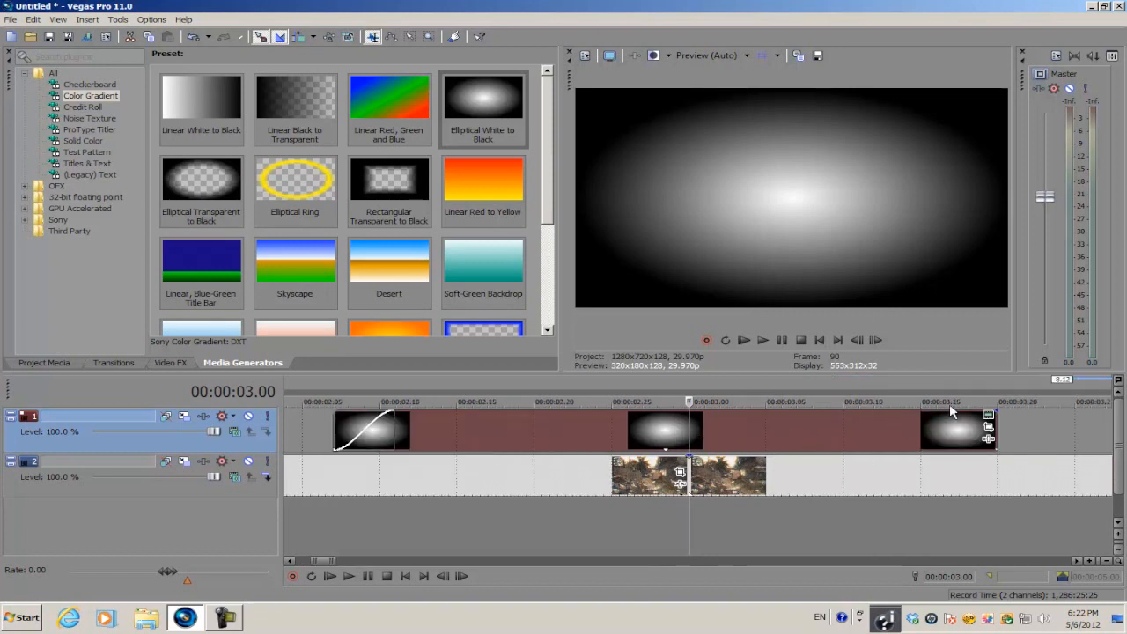
mouse_move(994, 419)
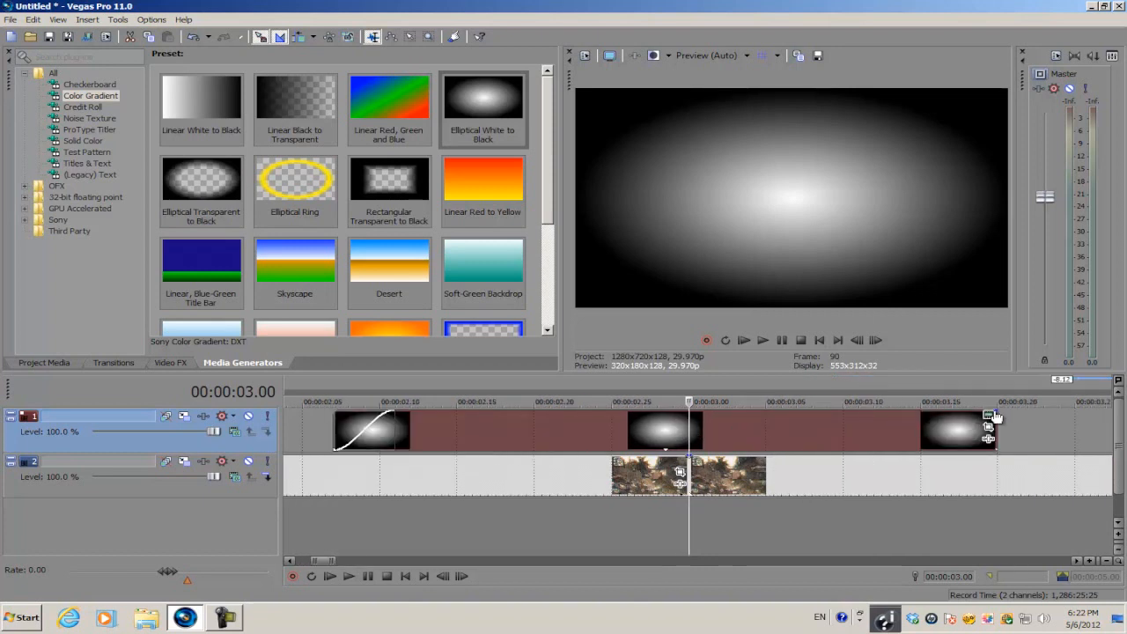
mouse_move(988, 428)
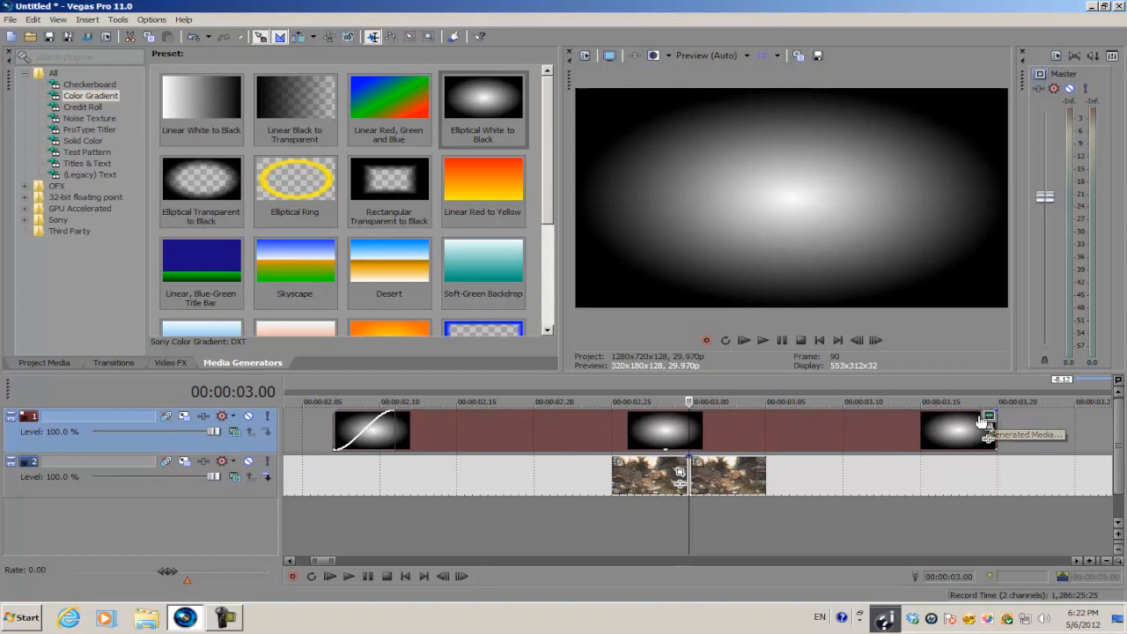
Set the gradient's centre control point colour to orange in its generator settings
double_click(957, 431)
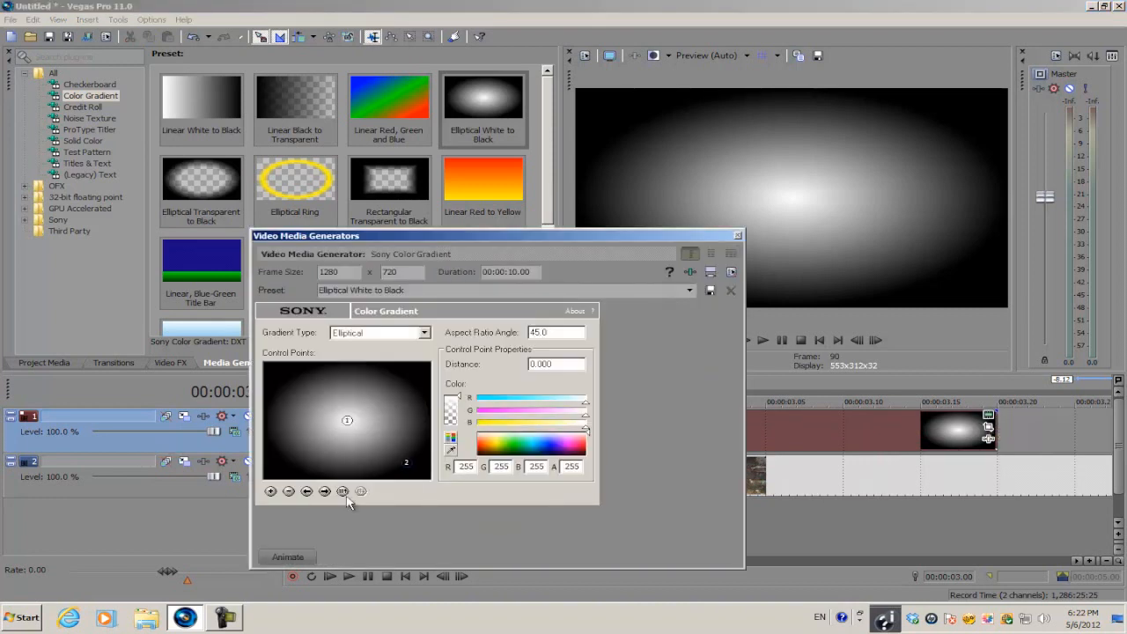
click(489, 443)
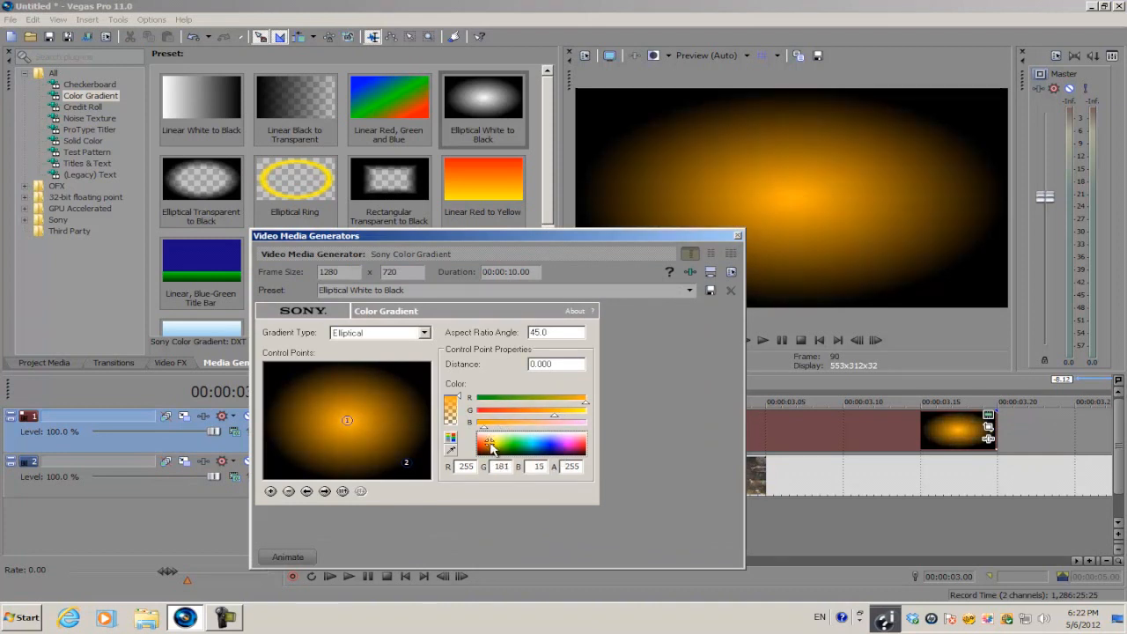
mouse_move(754, 245)
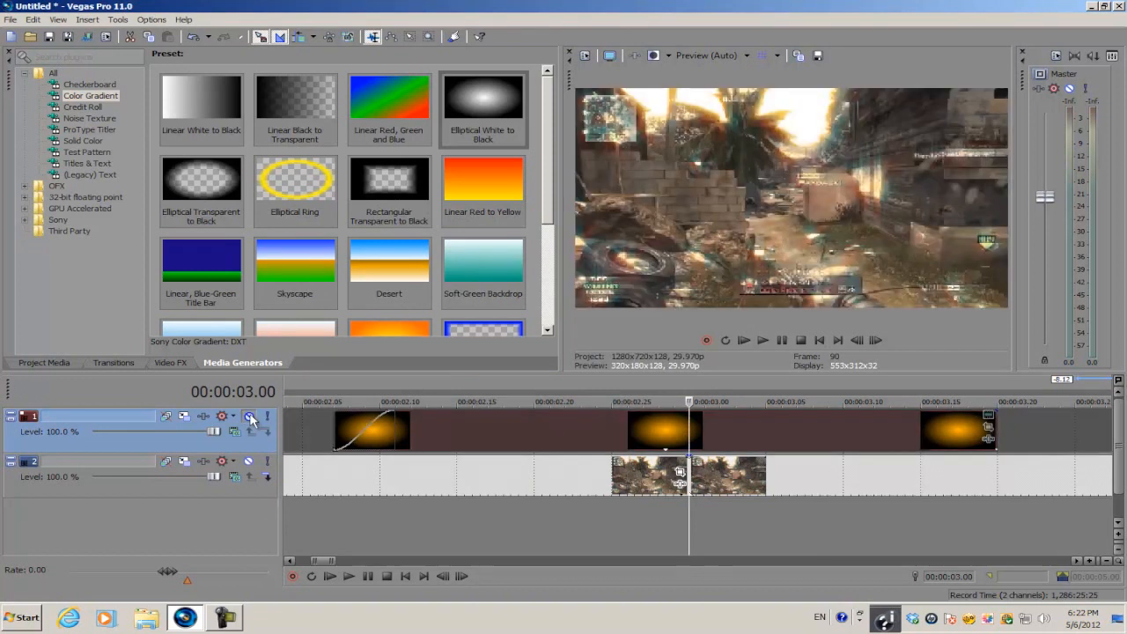
mouse_move(792, 119)
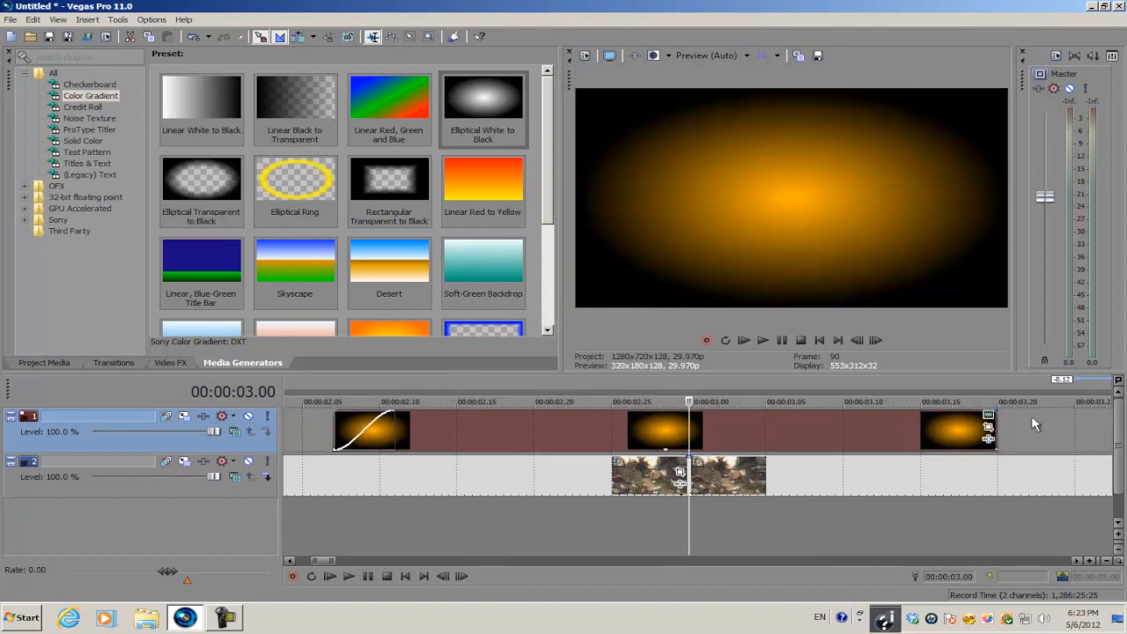
mouse_move(718, 211)
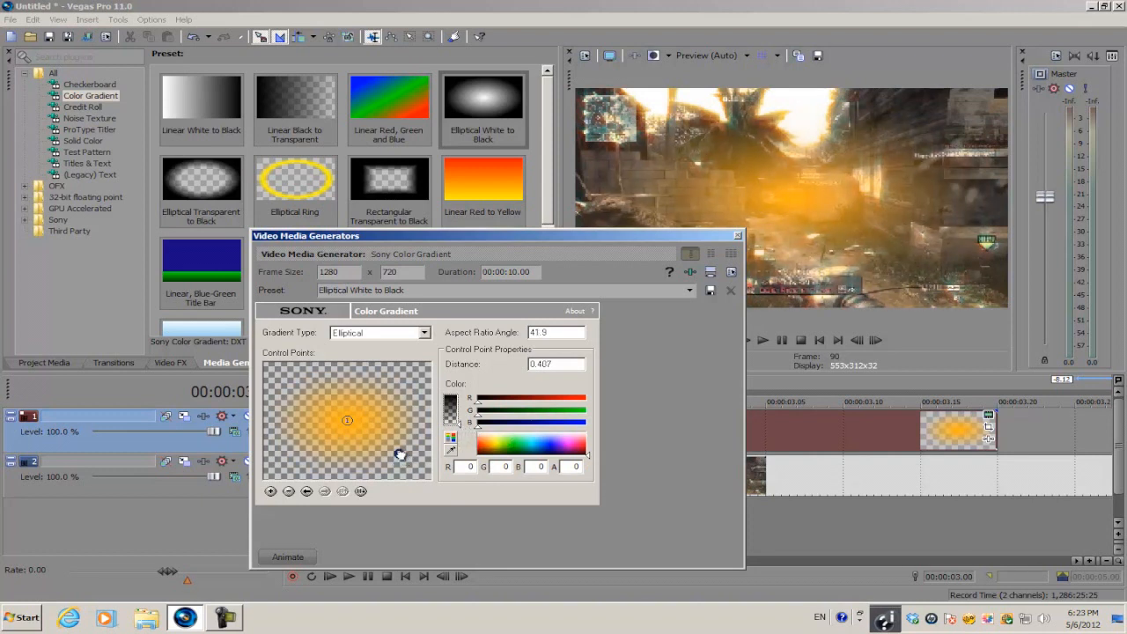
Lower the gradient's Aspect Ratio Angle and Distance for a flatter, tighter orange ellipse
drag(398, 454, 396, 449)
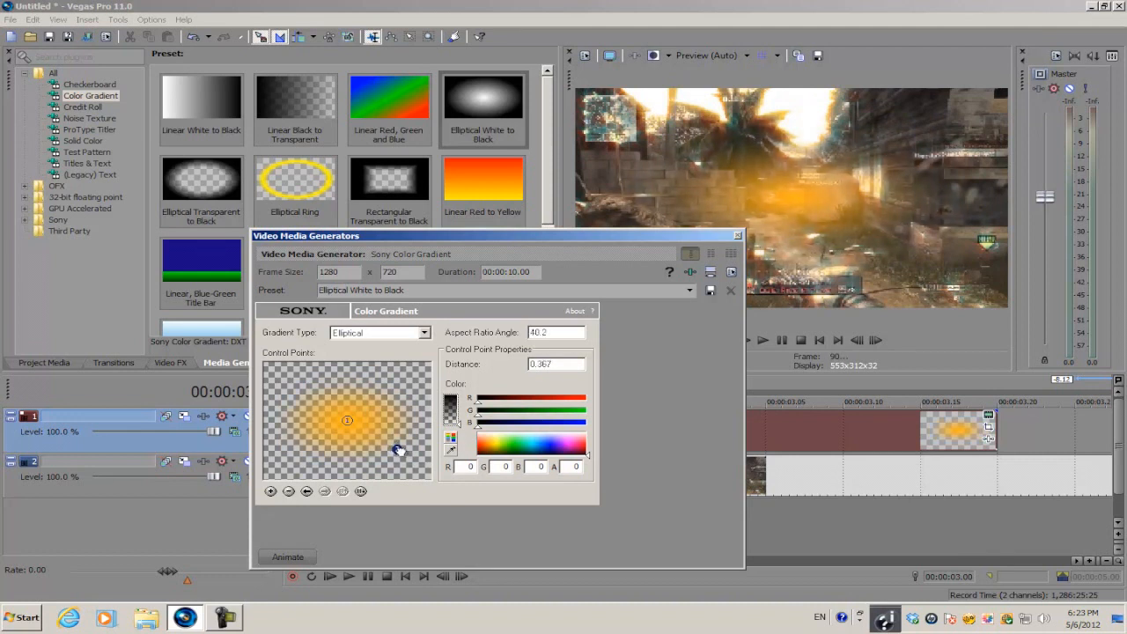
drag(347, 419, 397, 444)
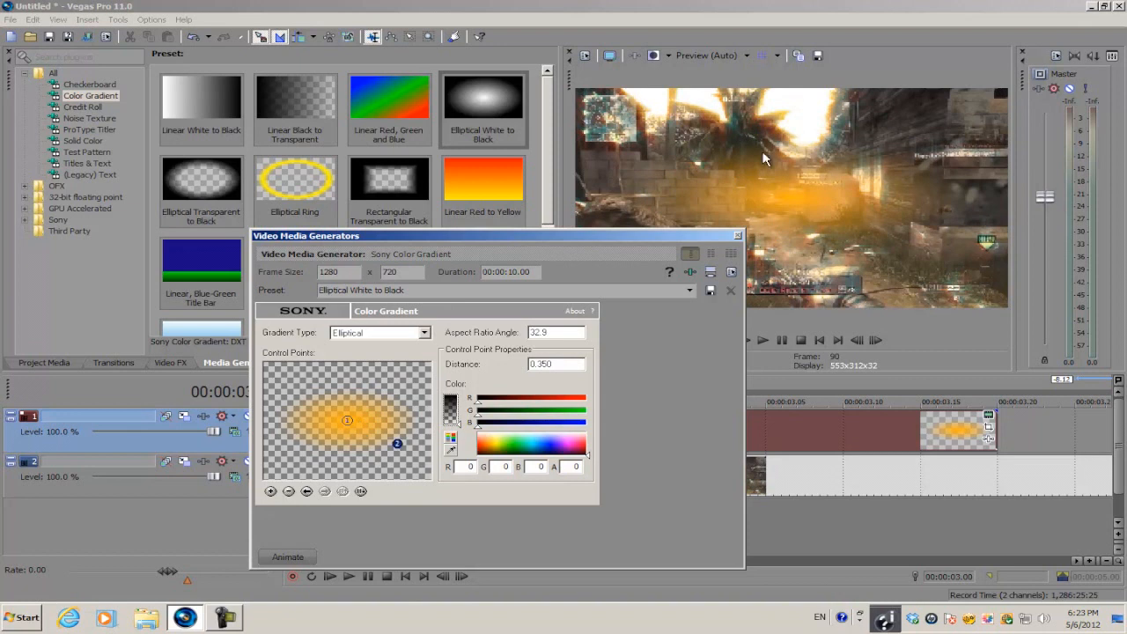
mouse_move(641, 201)
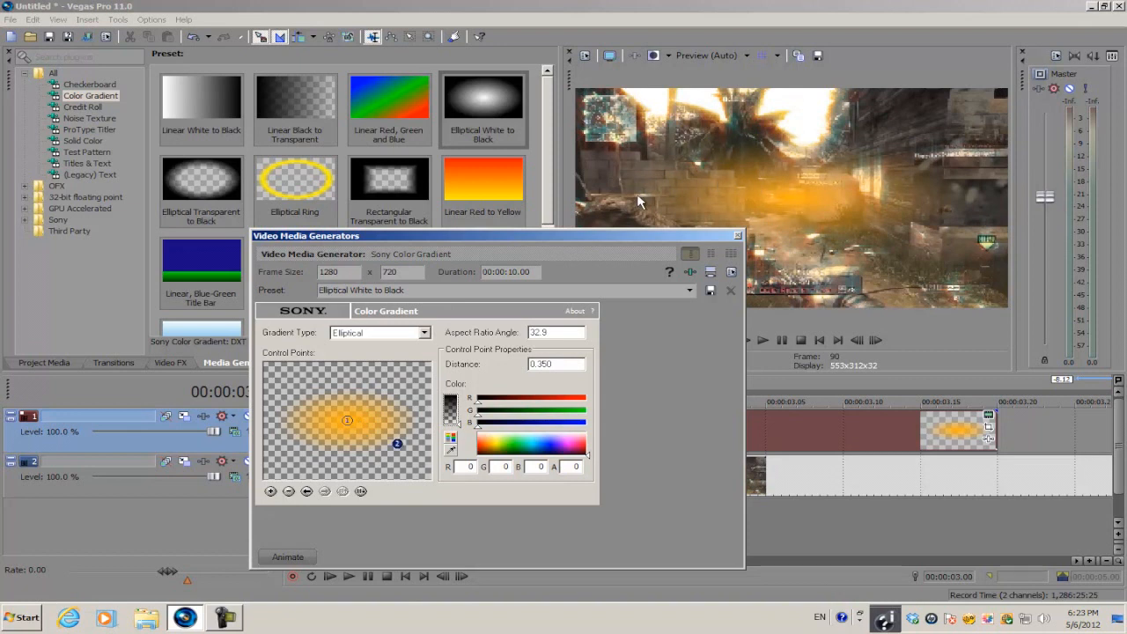
mouse_move(838, 245)
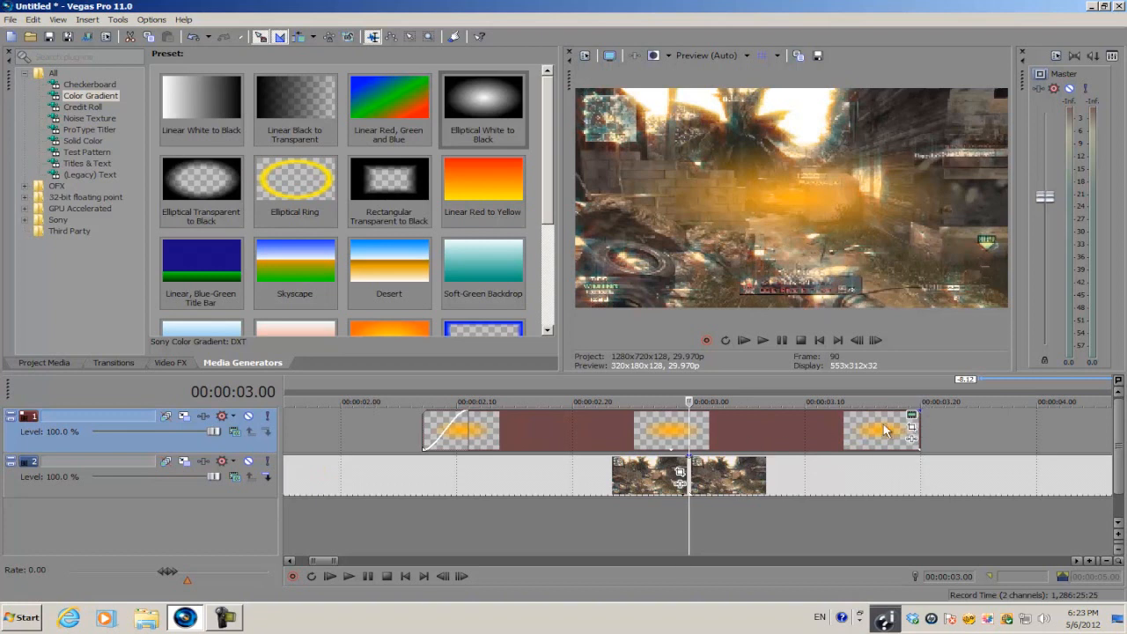
mouse_move(912, 429)
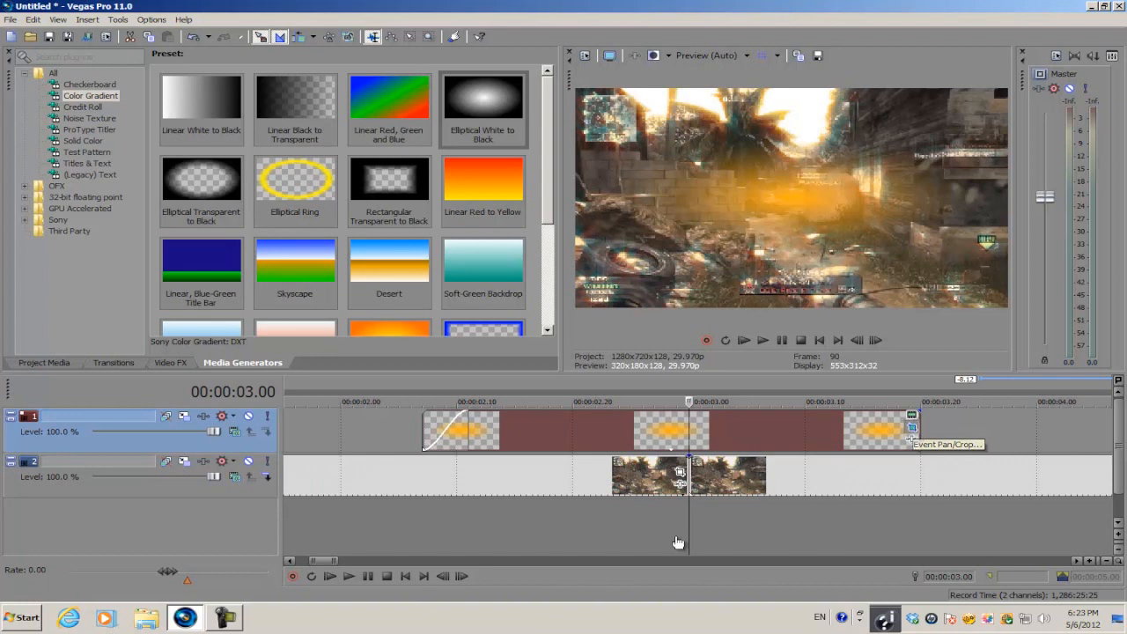
Keyframe the gradient's Pan/Crop so the glow shifts position and shrinks to zoom in over time
click(912, 415)
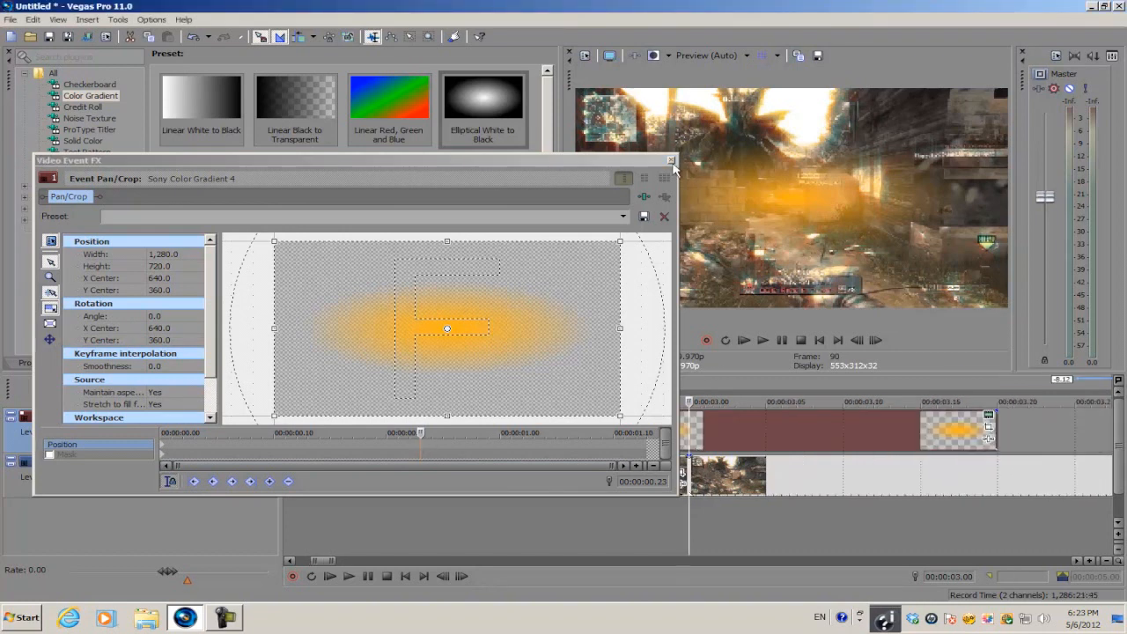
click(669, 161)
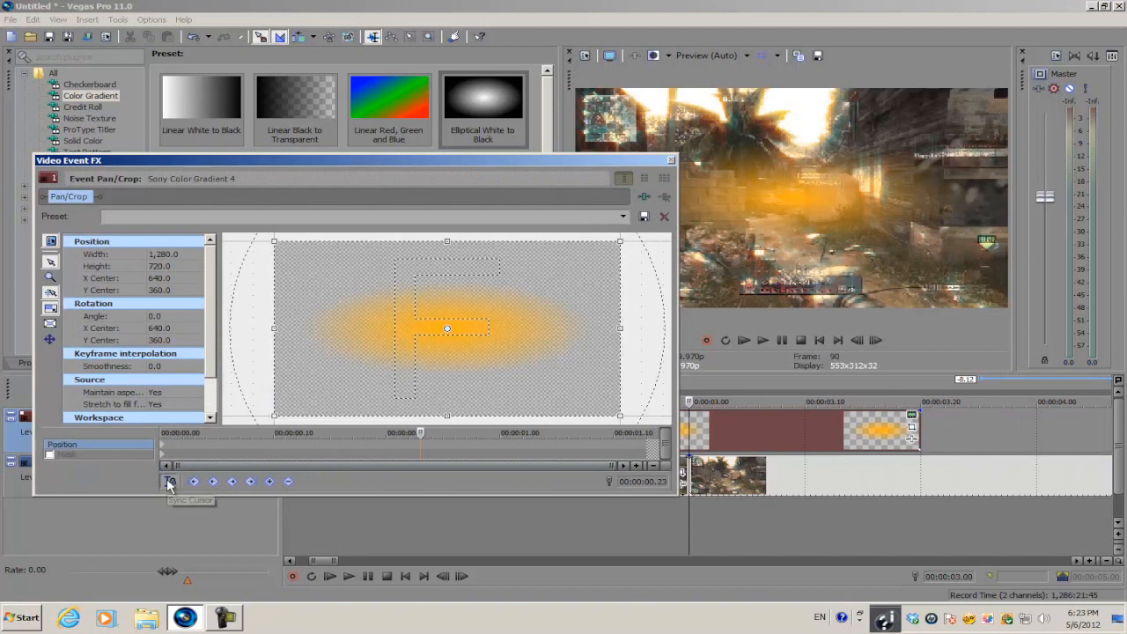
mouse_move(256, 472)
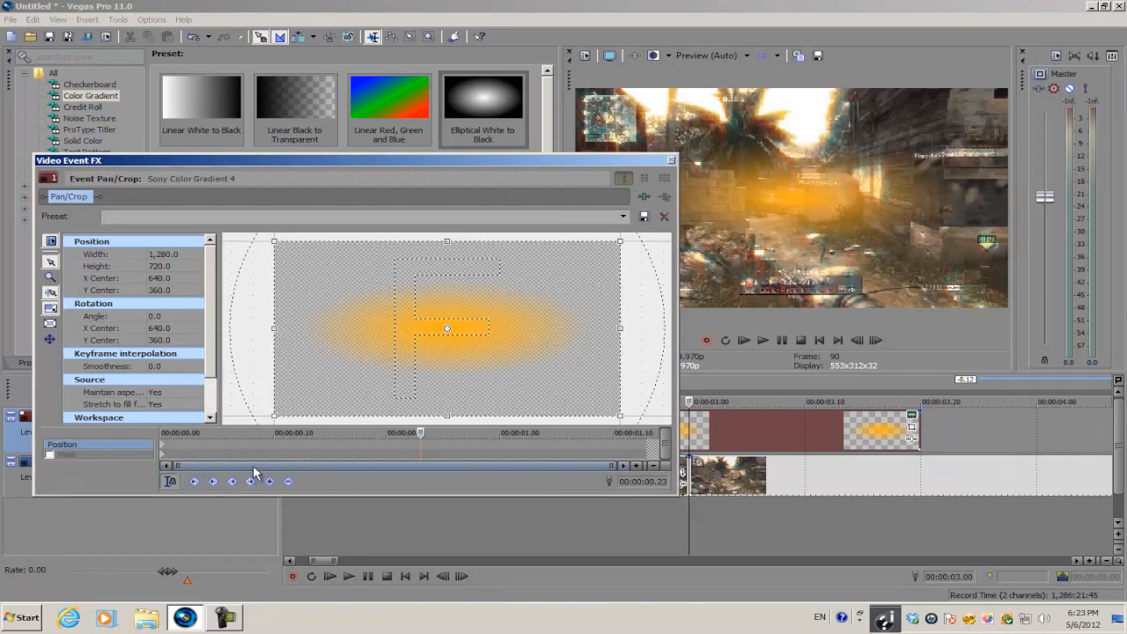
mouse_move(268, 482)
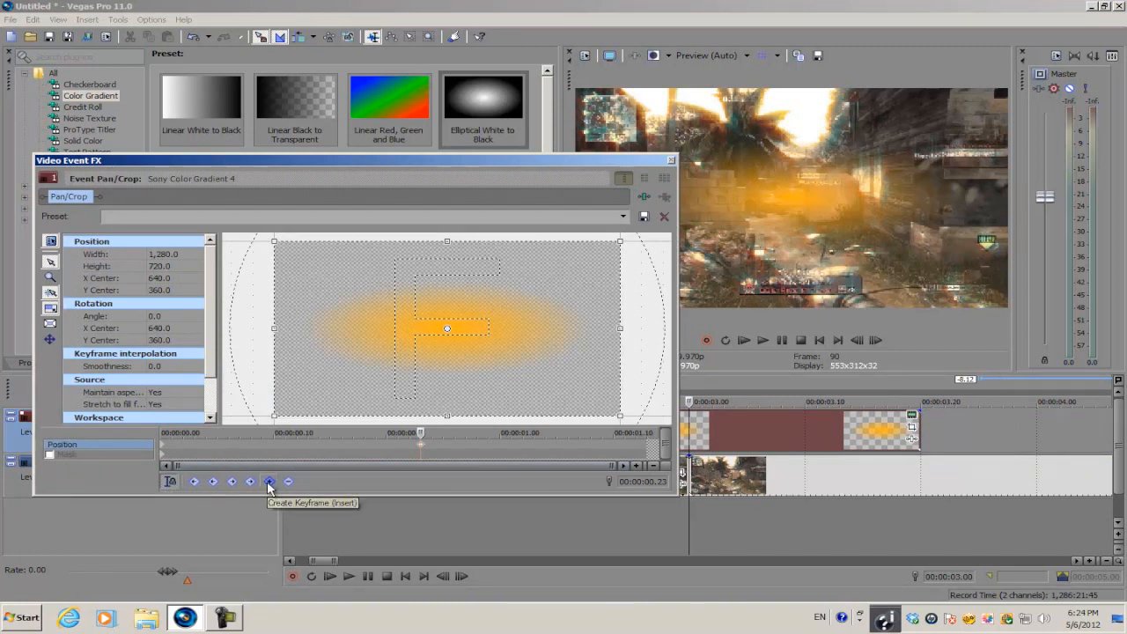
drag(447, 328, 497, 320)
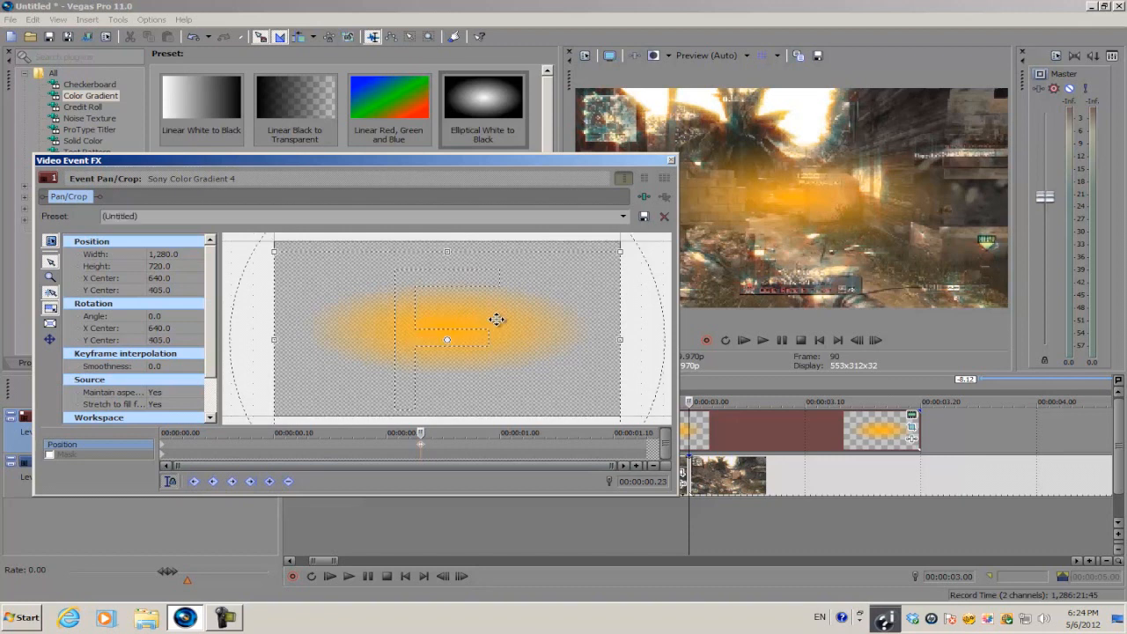
drag(447, 338, 447, 396)
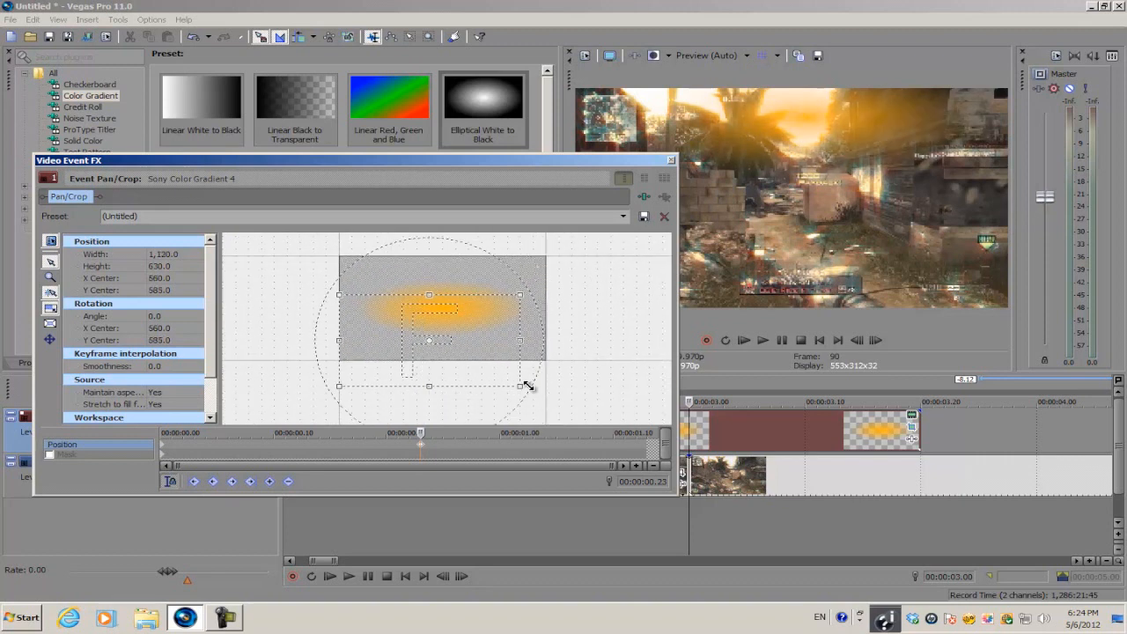
drag(528, 384, 482, 368)
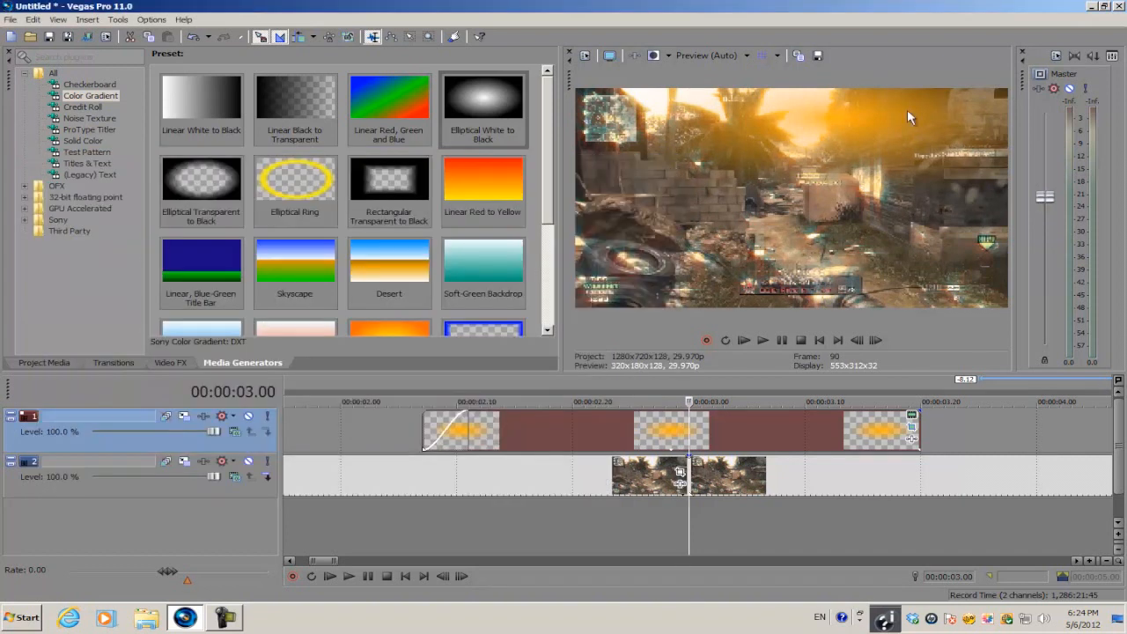
mouse_move(790, 120)
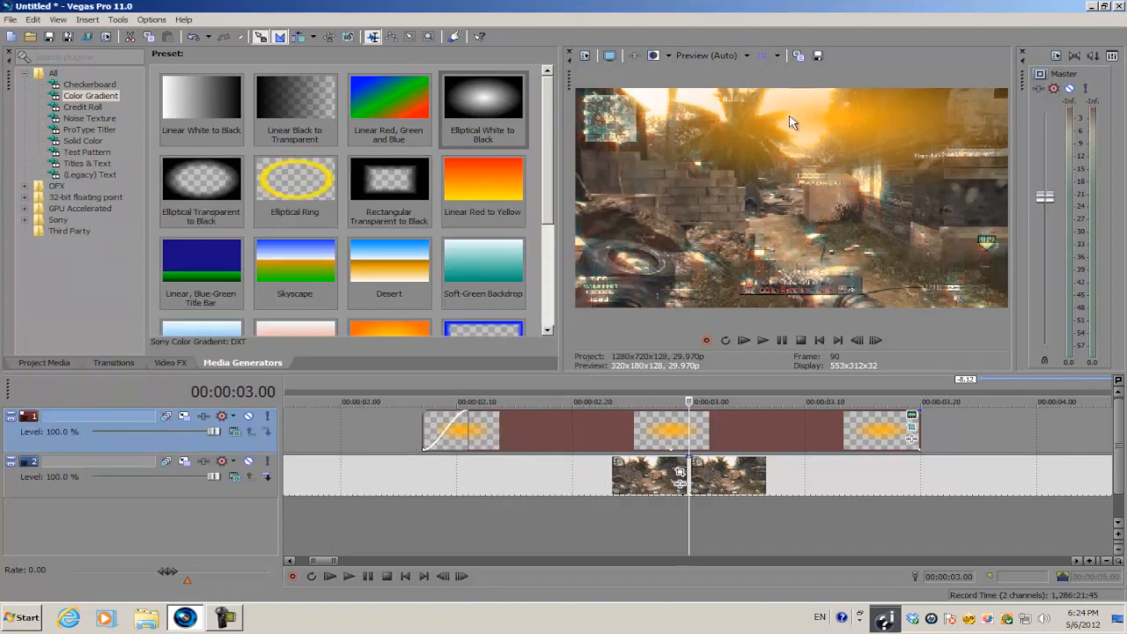
mouse_move(236, 431)
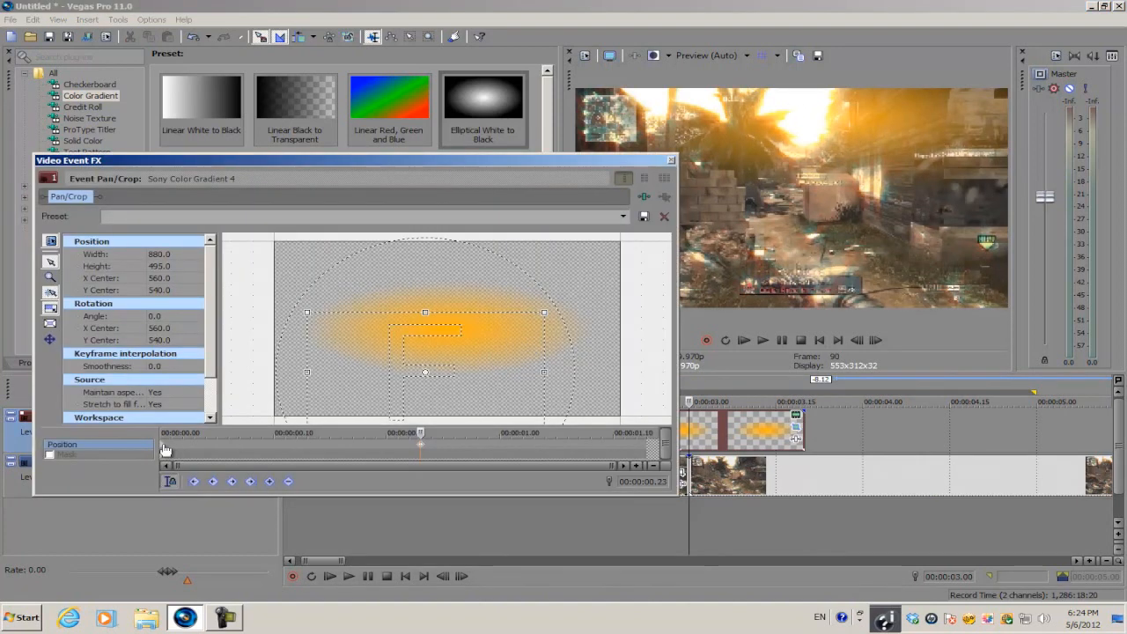
Give the first Pan/Crop keyframe a Smooth interpolation into the next one
right_click(165, 449)
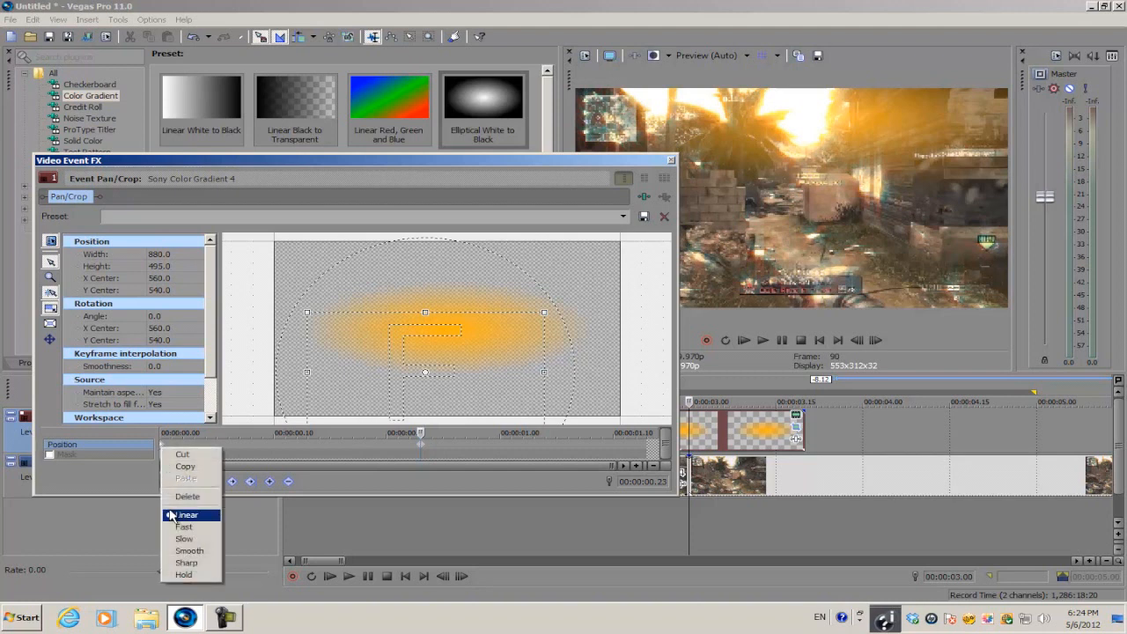
click(187, 514)
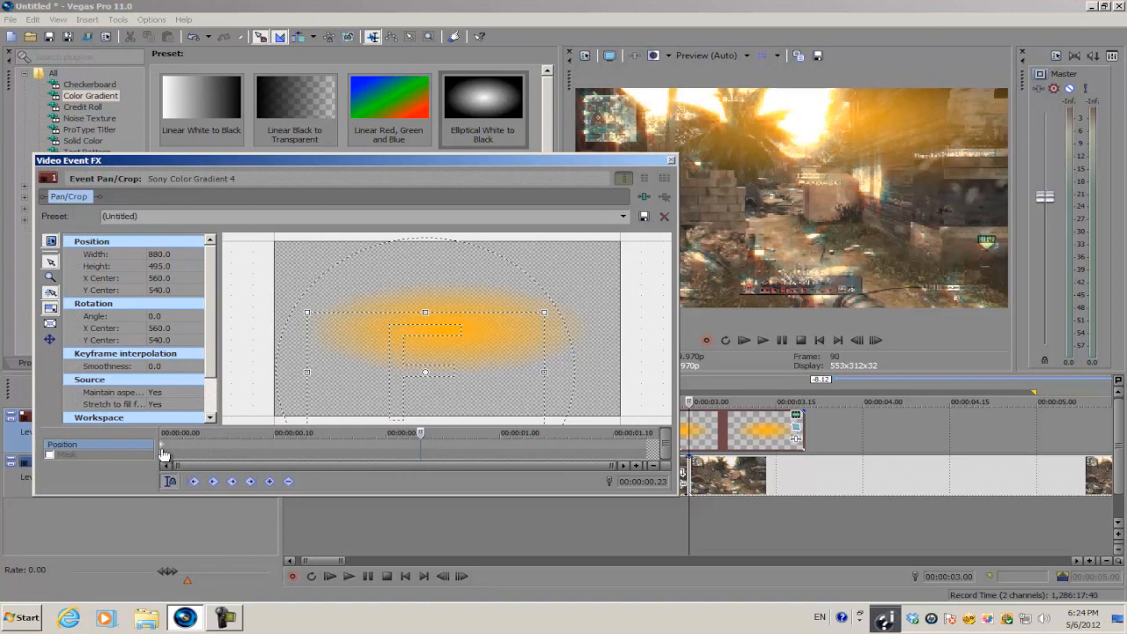
mouse_move(422, 449)
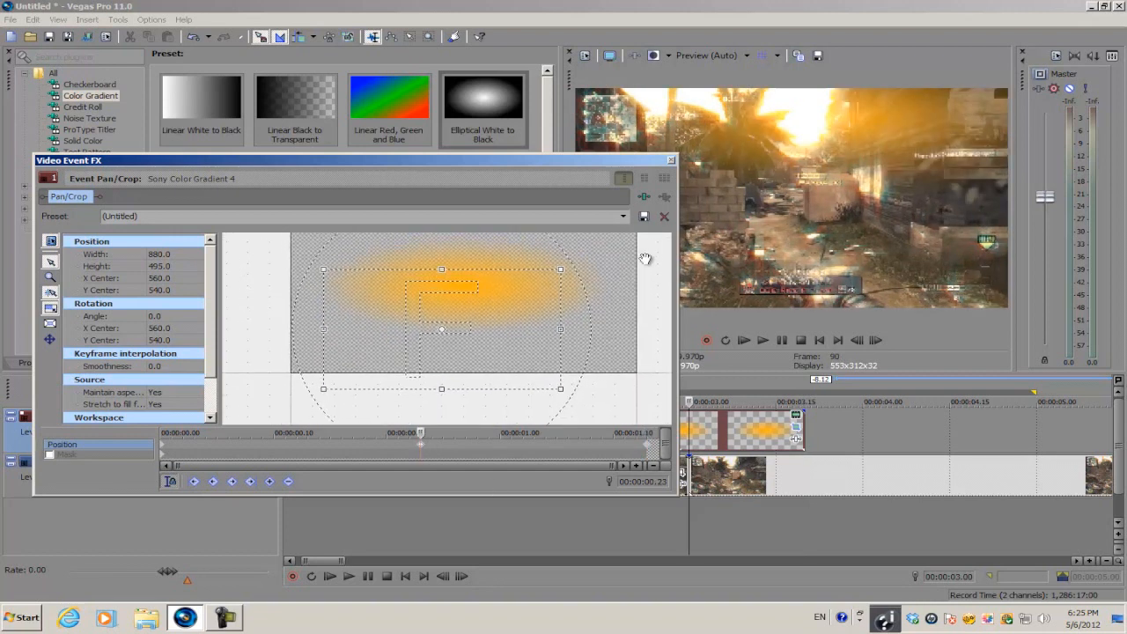
mouse_move(789, 123)
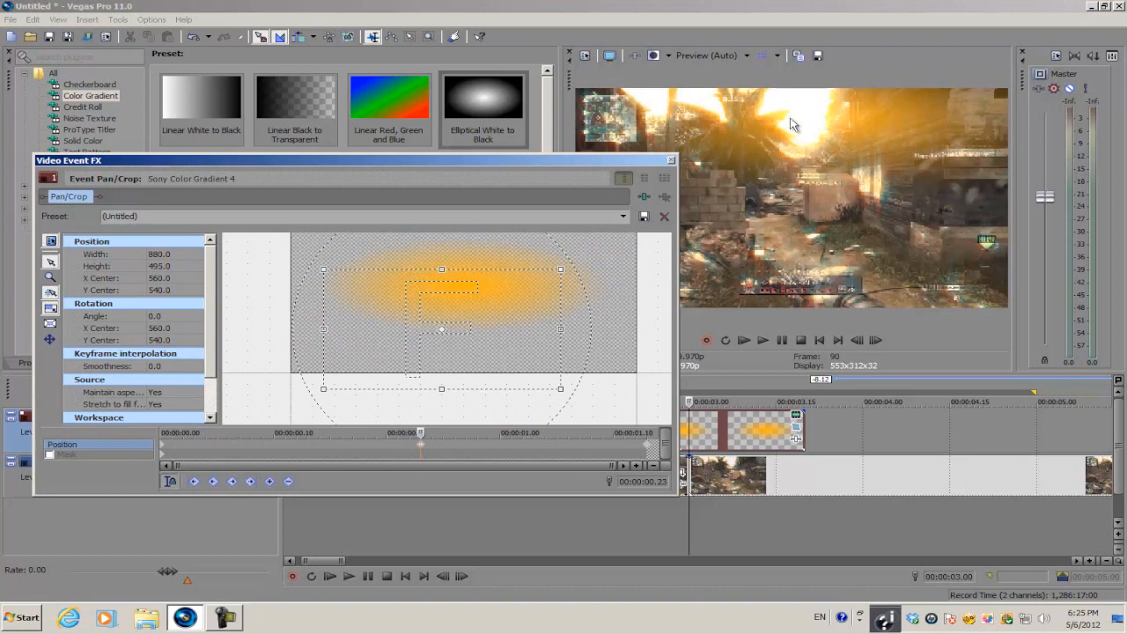
mouse_move(334, 340)
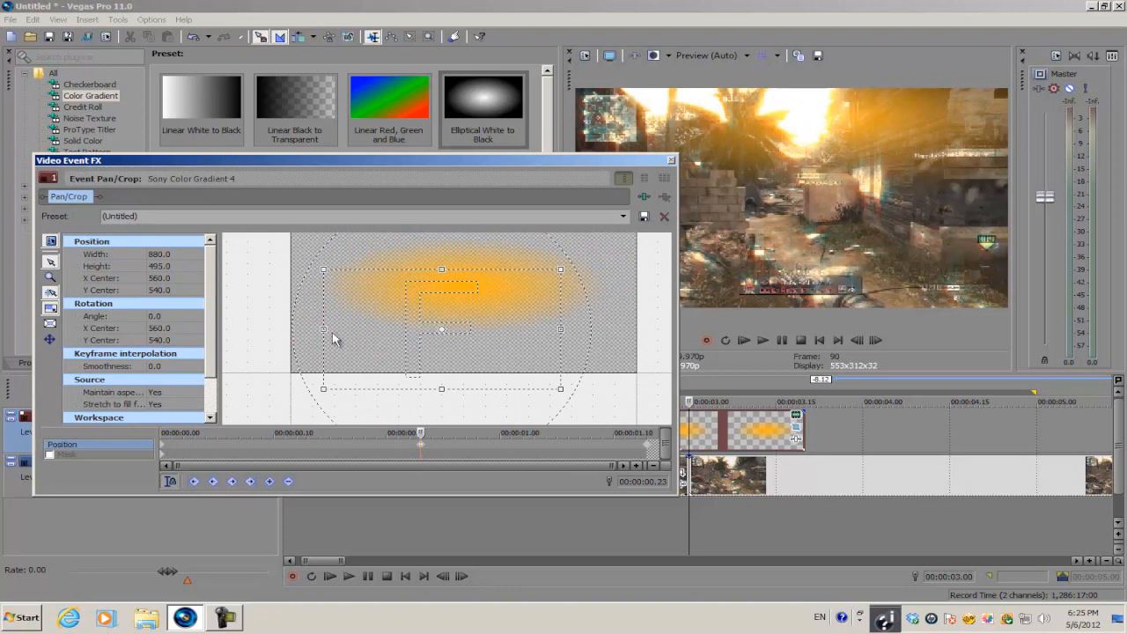
mouse_move(49, 324)
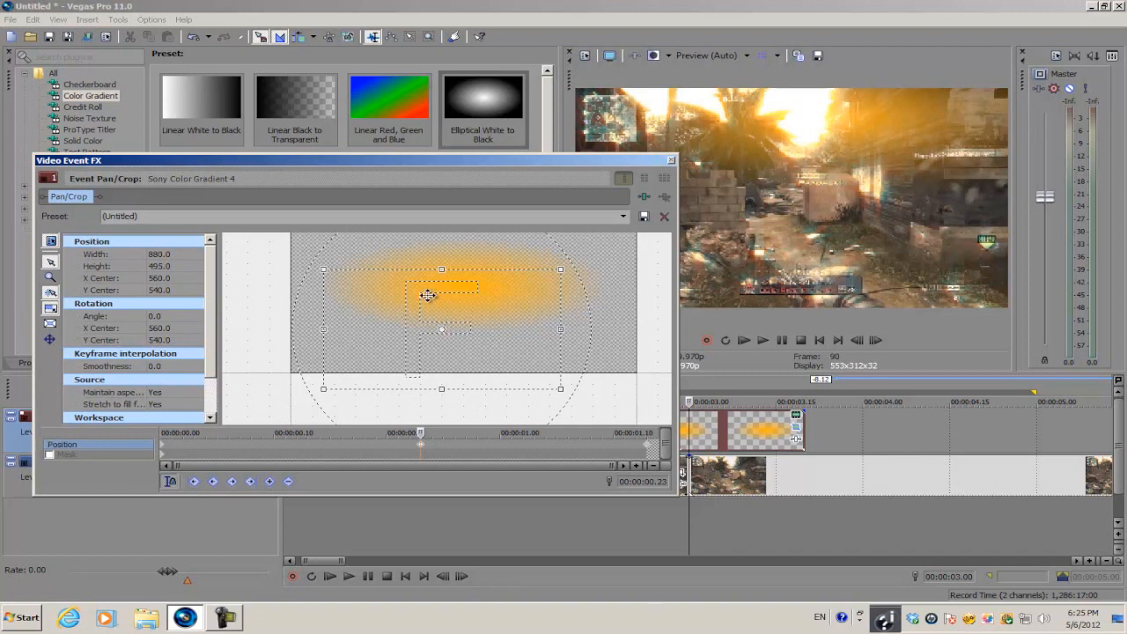
mouse_move(539, 284)
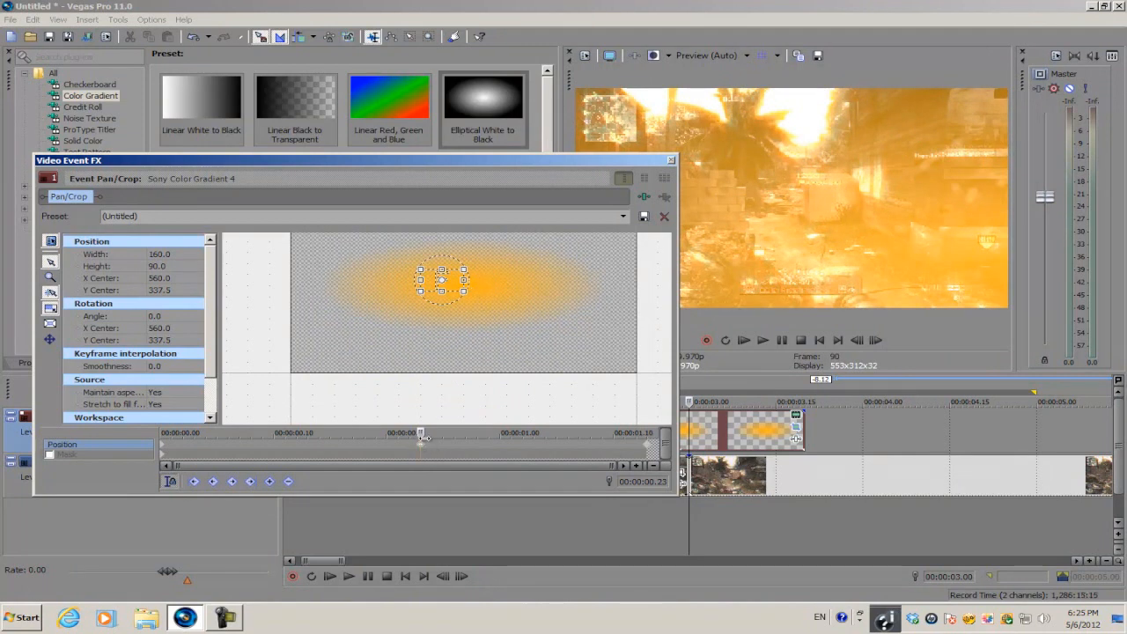
mouse_move(461, 246)
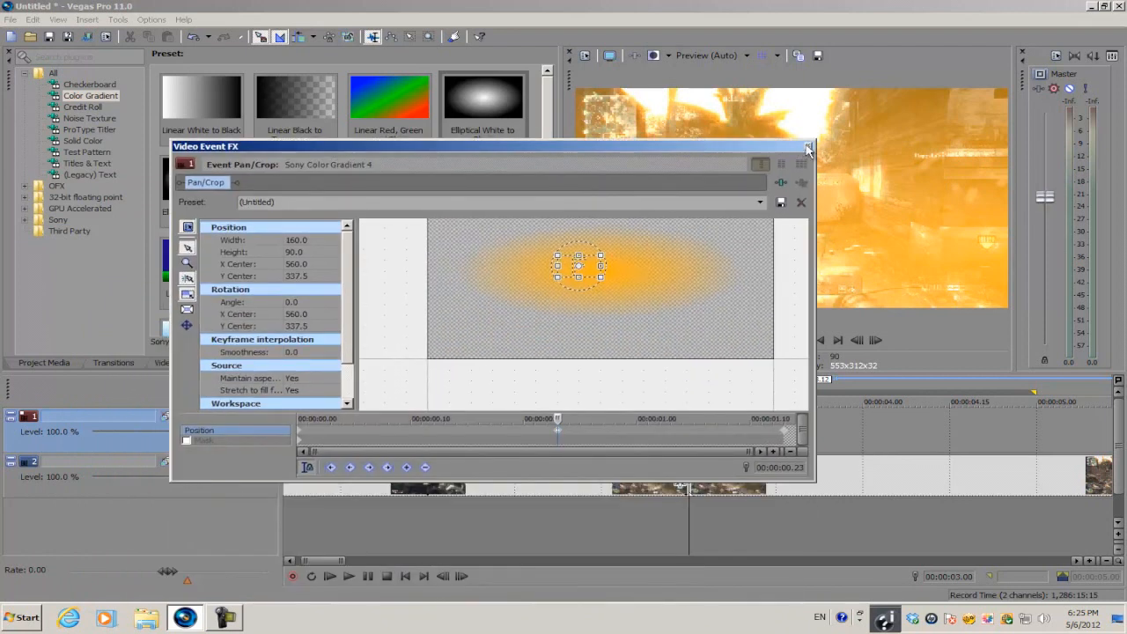
Close Pan/Crop, preview the orange flare through the joint, and park the playhead at the cut
click(806, 146)
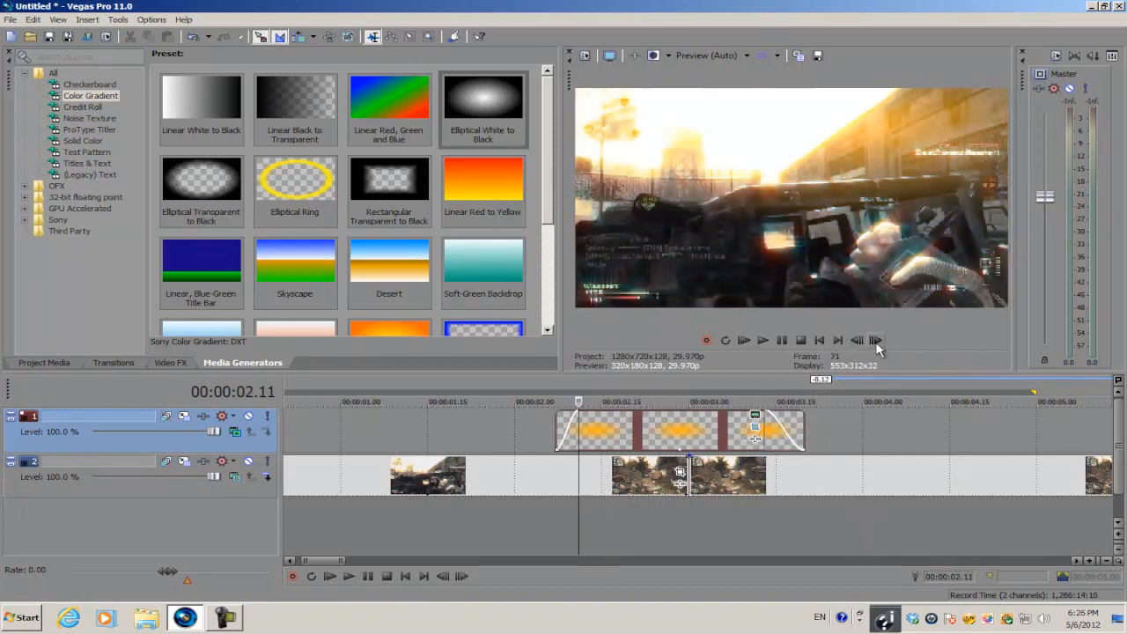
click(875, 342)
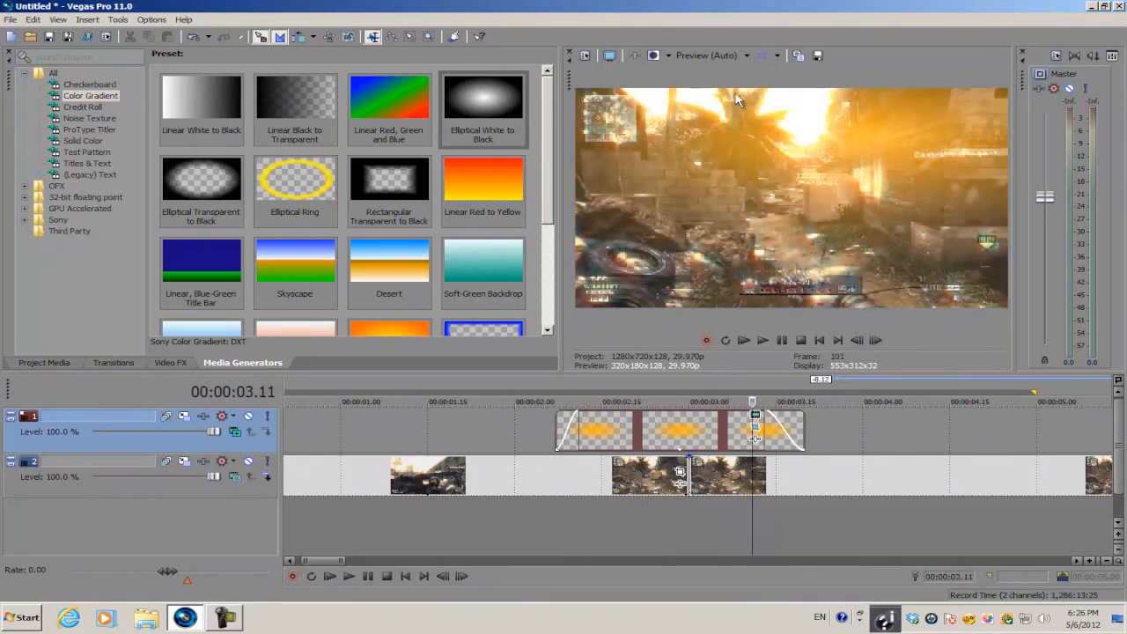
click(859, 342)
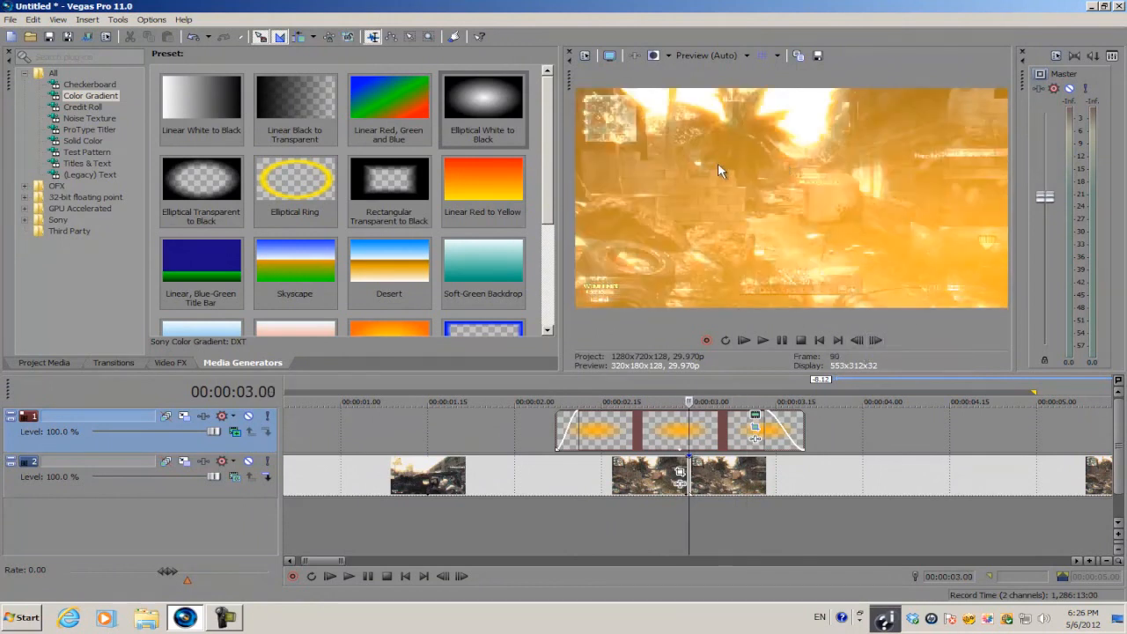
mouse_move(704, 197)
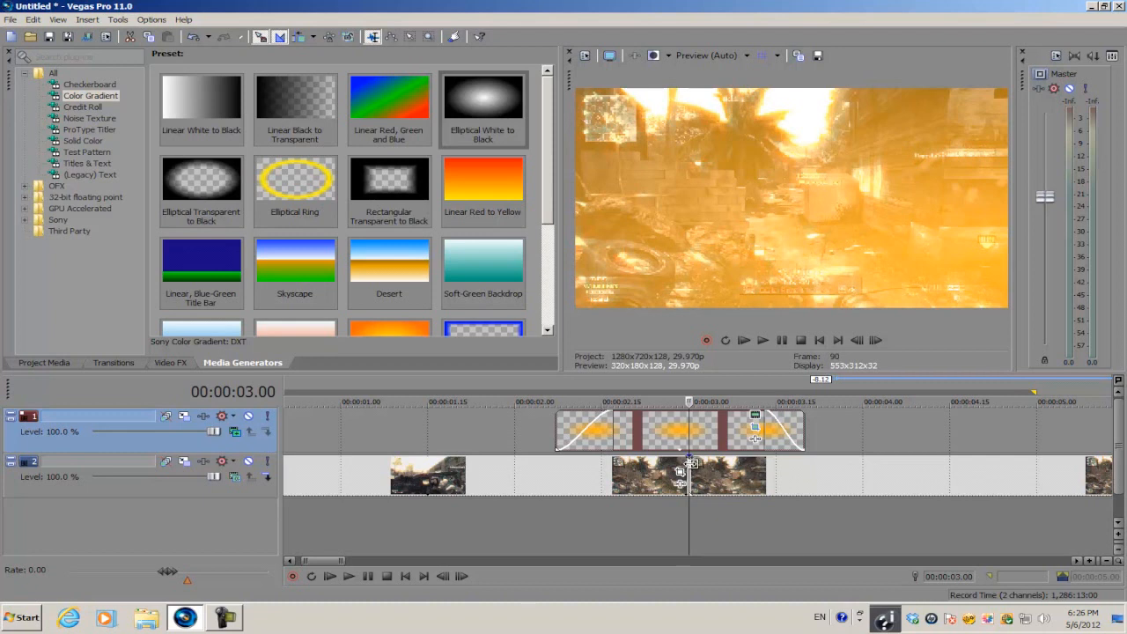
click(113, 363)
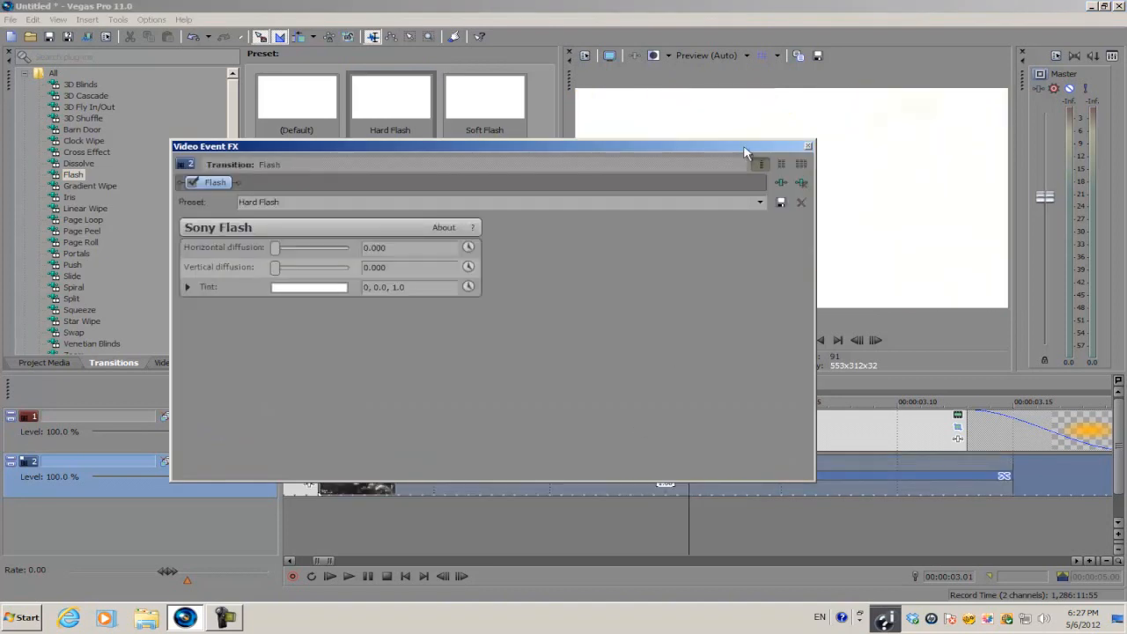
Accept the Hard Flash transition's default settings on the clip overlap
click(806, 145)
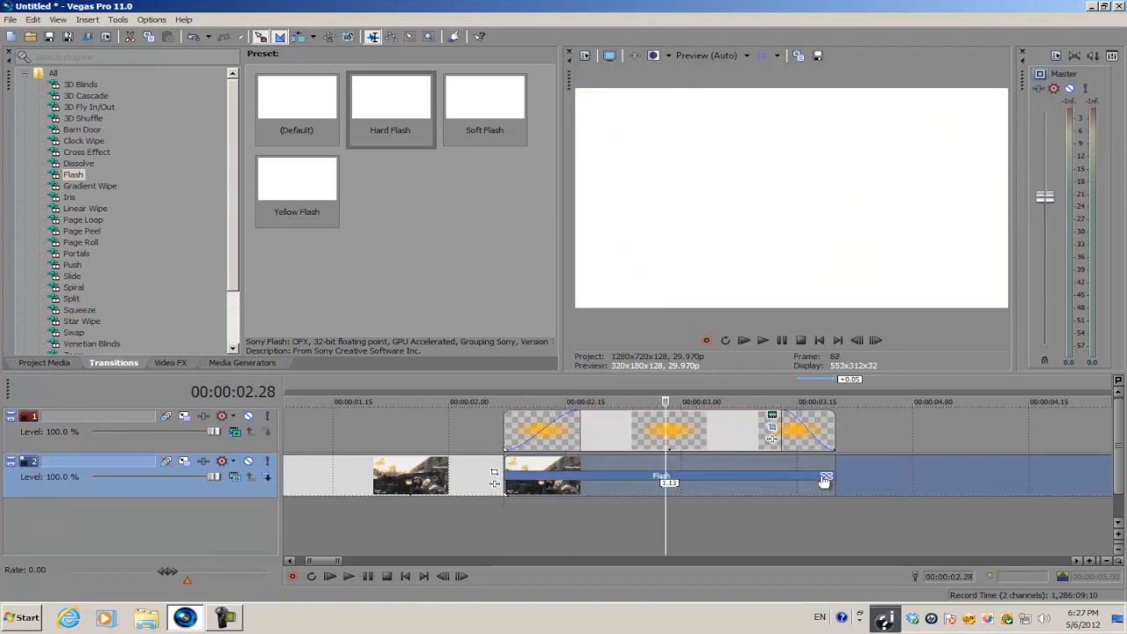
mouse_move(825, 478)
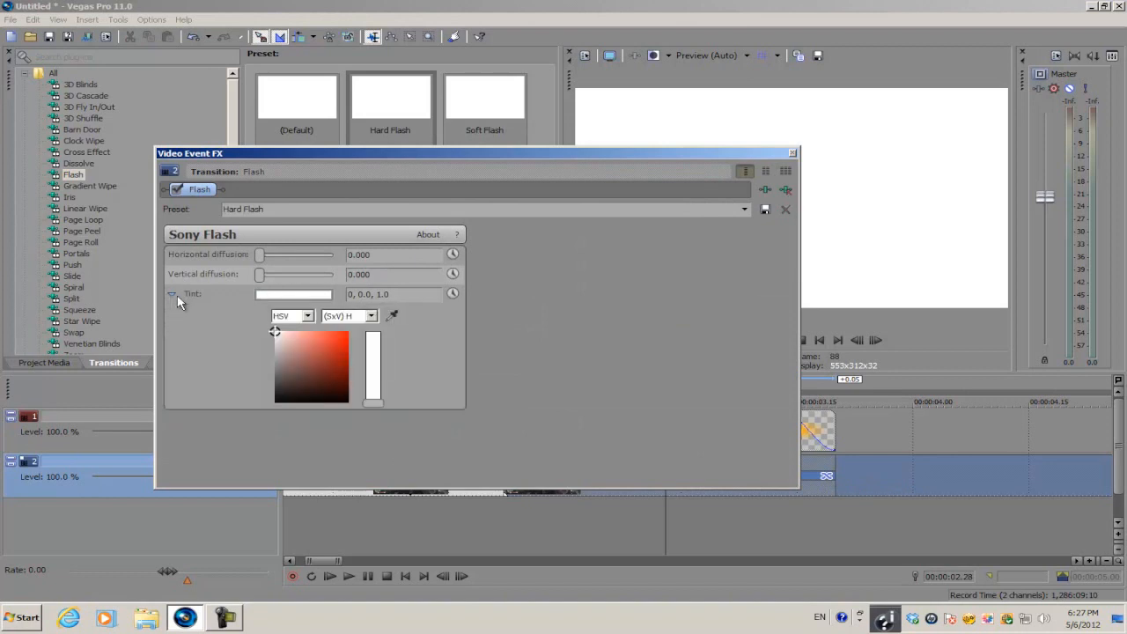
Shift the Flash transition's Tint colour toward green in the colour picker
click(302, 341)
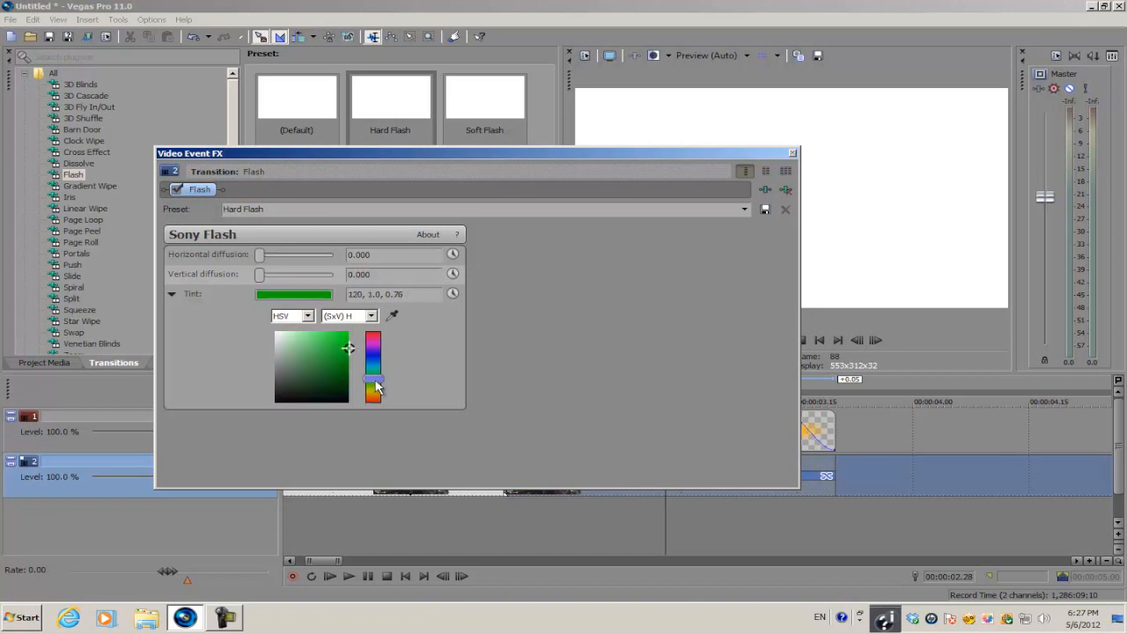
drag(373, 379, 373, 396)
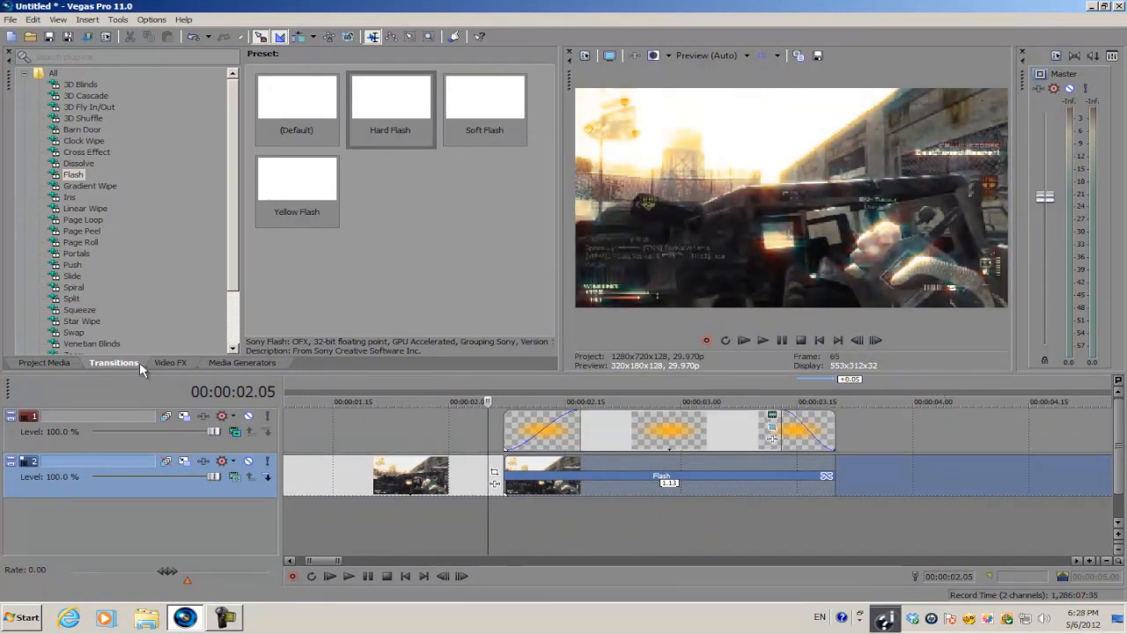
Replace the clip transition with the Yellow Flash preset and keep its default yellow settings
click(296, 179)
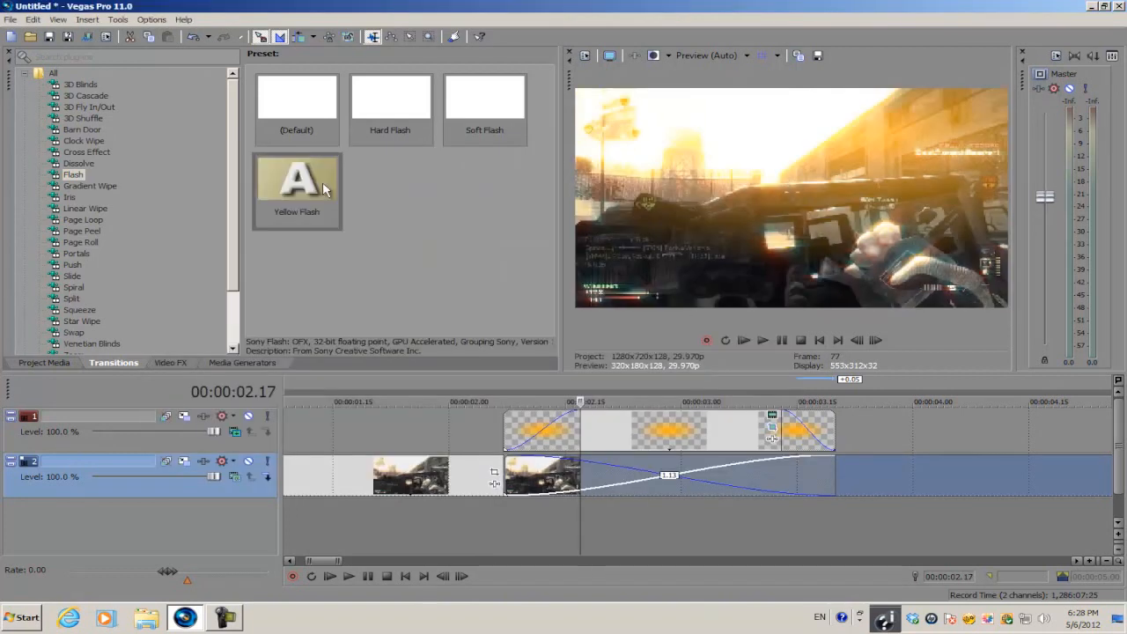
double_click(295, 180)
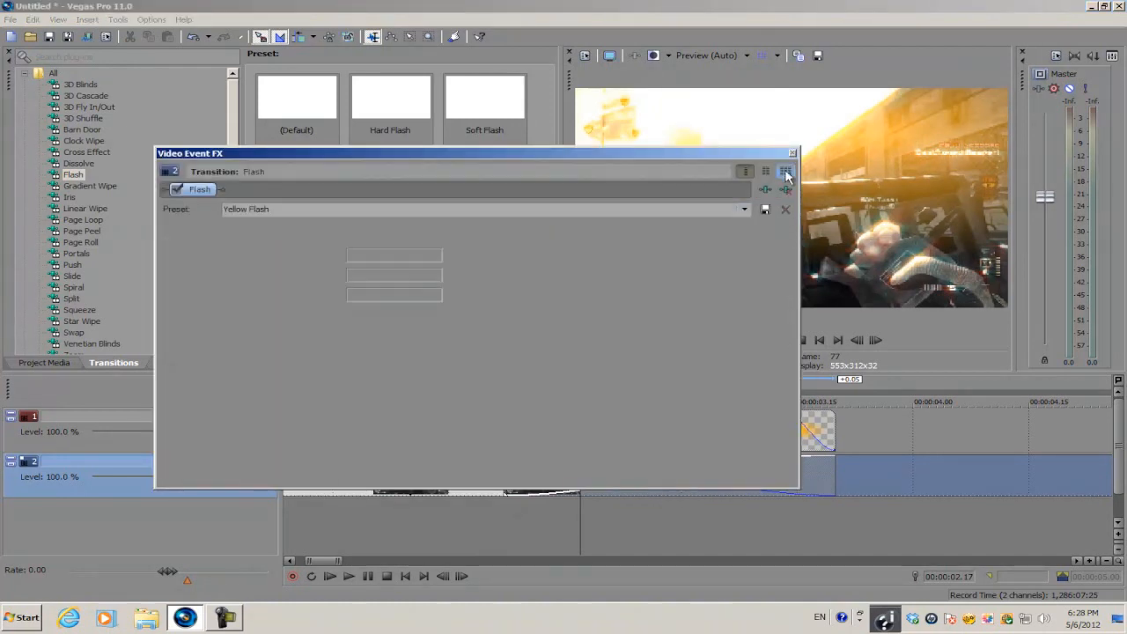
click(785, 171)
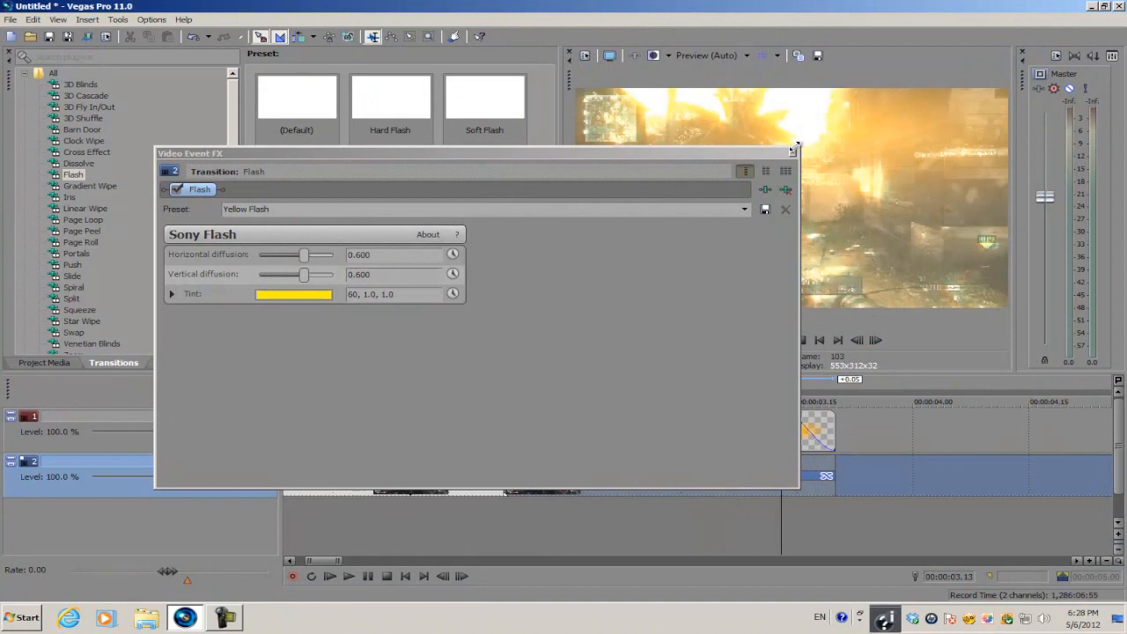
click(790, 151)
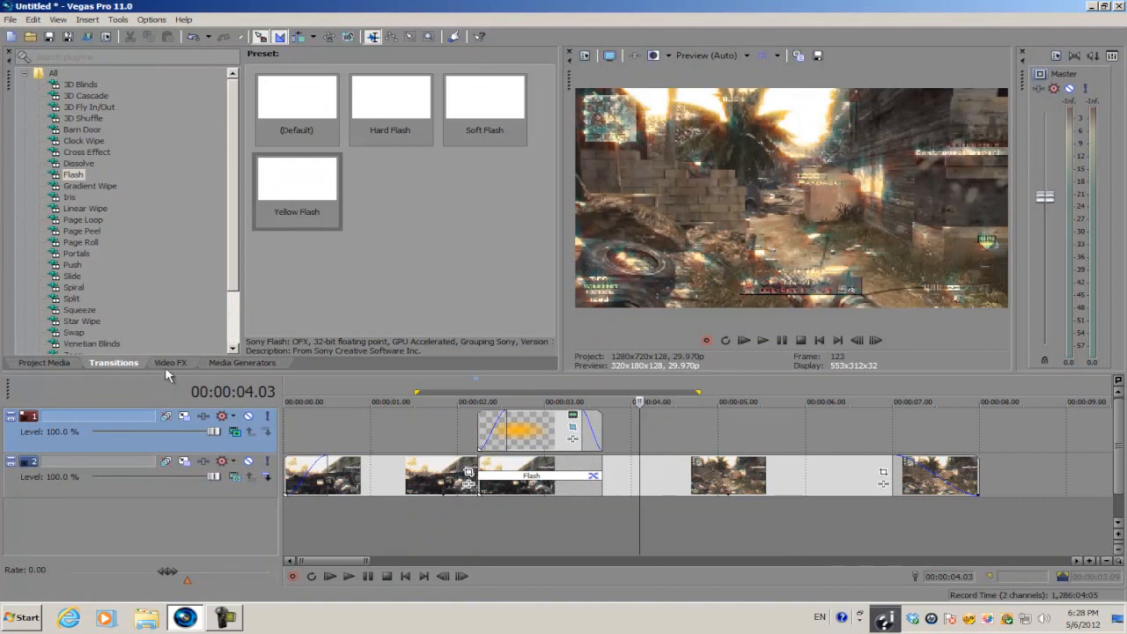
mouse_move(172, 365)
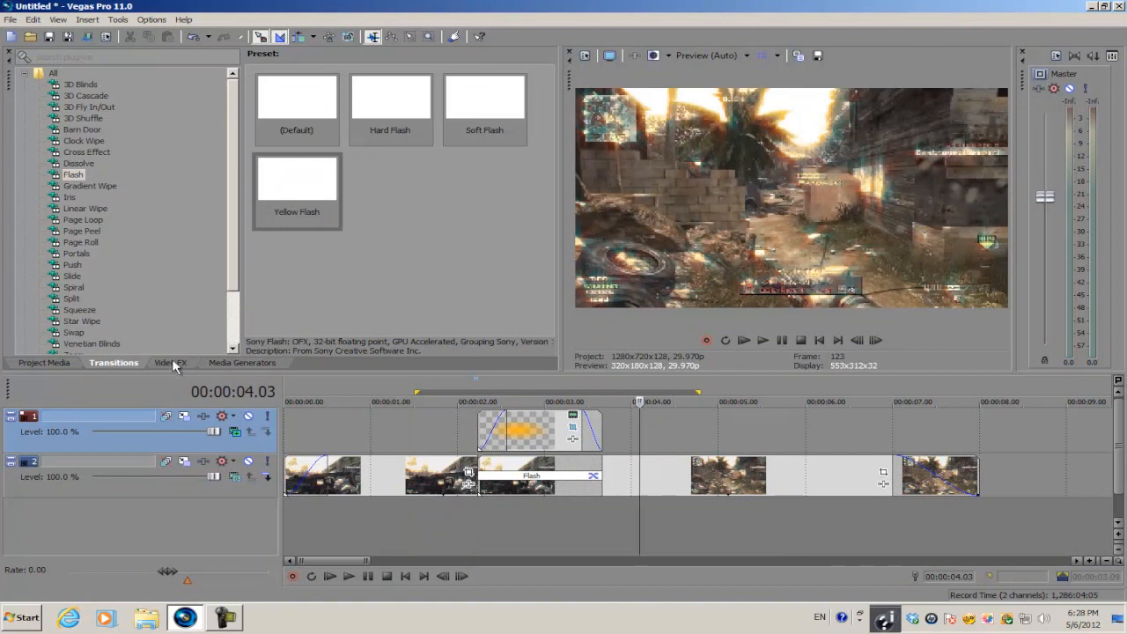
Show the Starburst effect's Simple 4 Point and Bright Center presets in Video FX
click(169, 363)
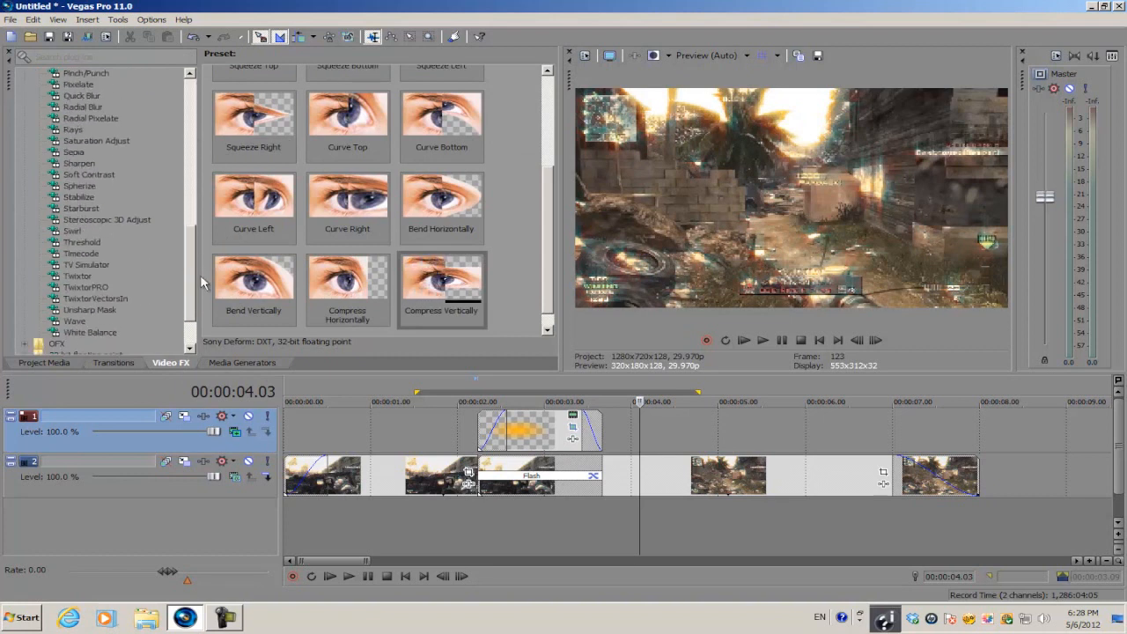
click(81, 197)
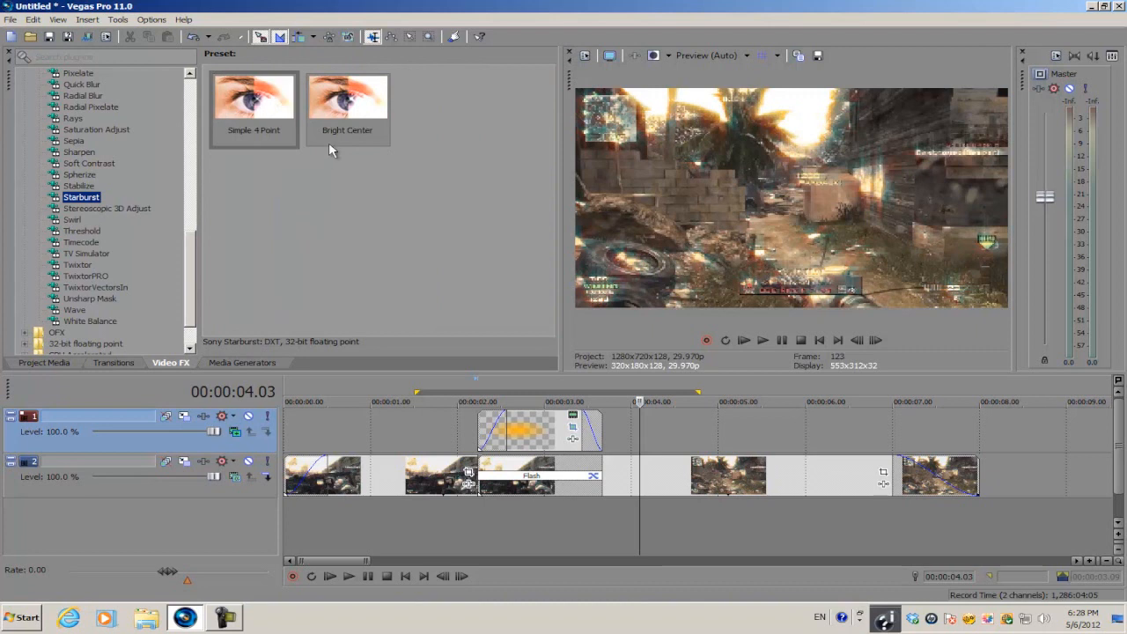
click(253, 100)
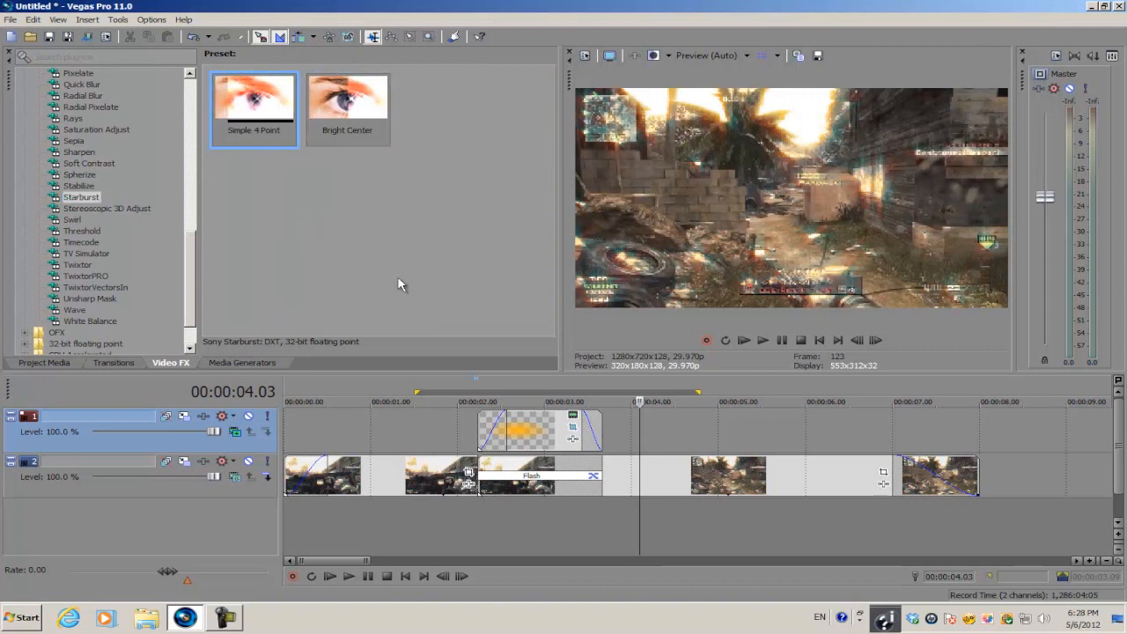